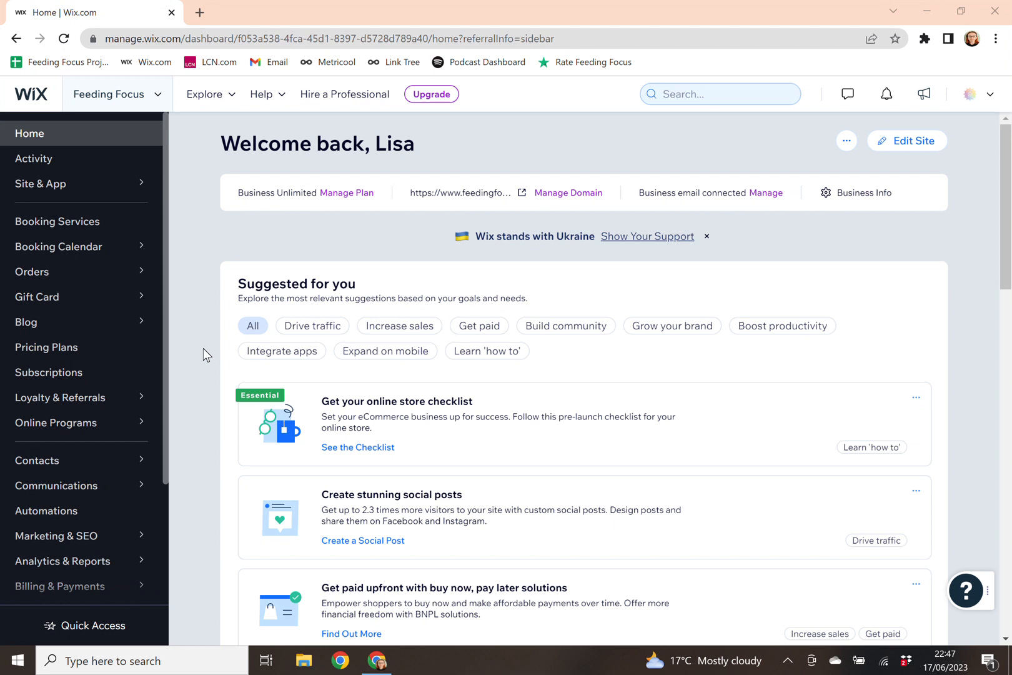
pyautogui.moveTo(195, 364)
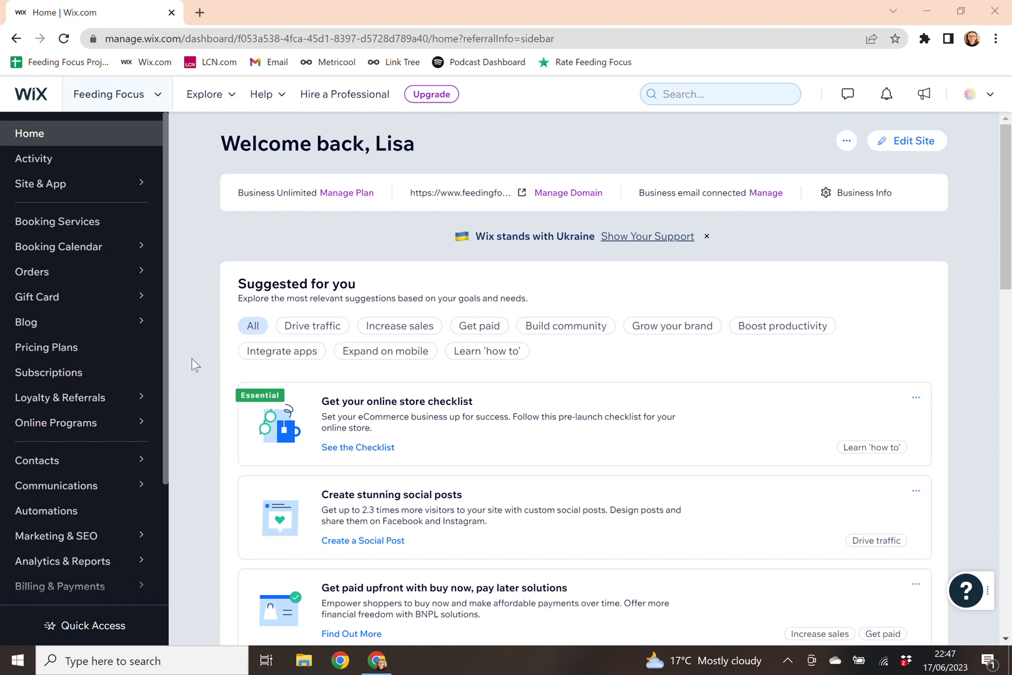
pyautogui.moveTo(183, 152)
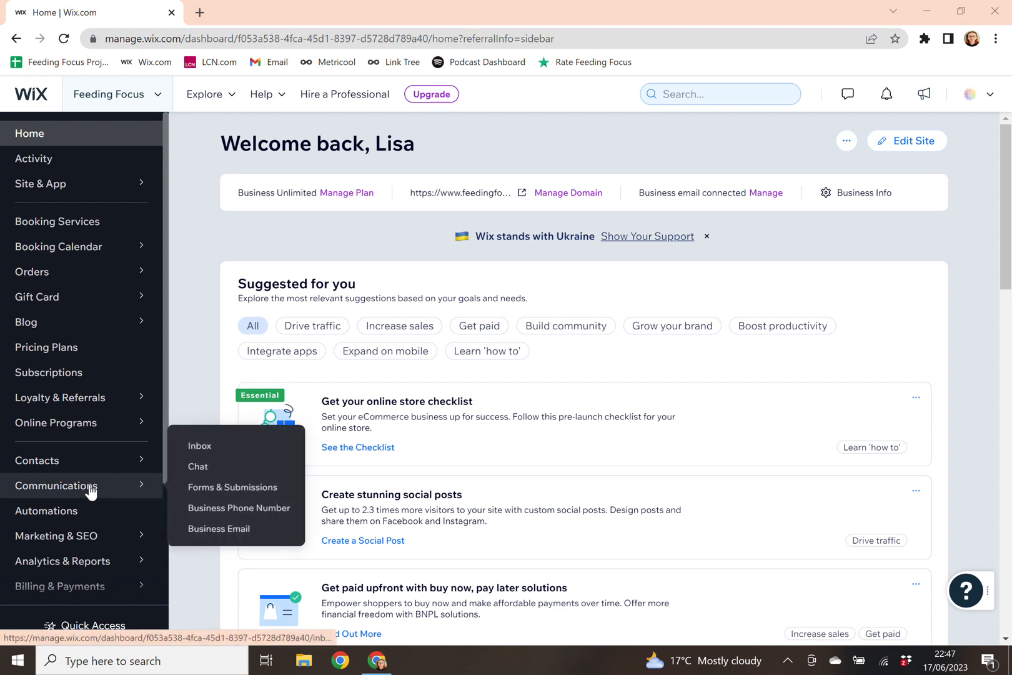
pyautogui.moveTo(199, 445)
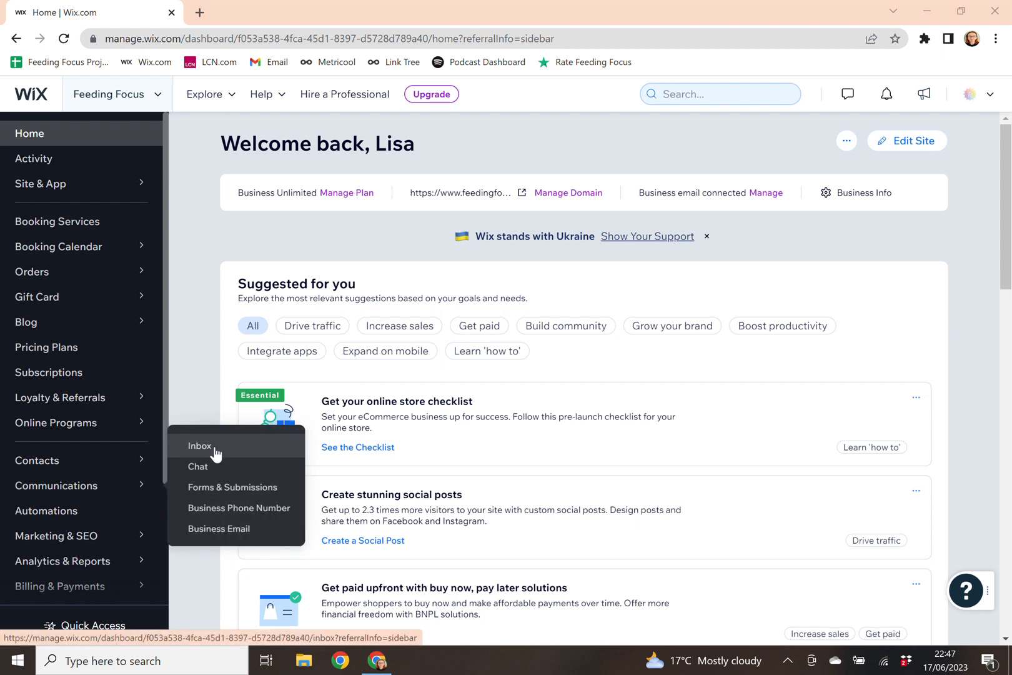
# Open the Inbox from the Communications menu to list all conversations
pyautogui.click(199, 446)
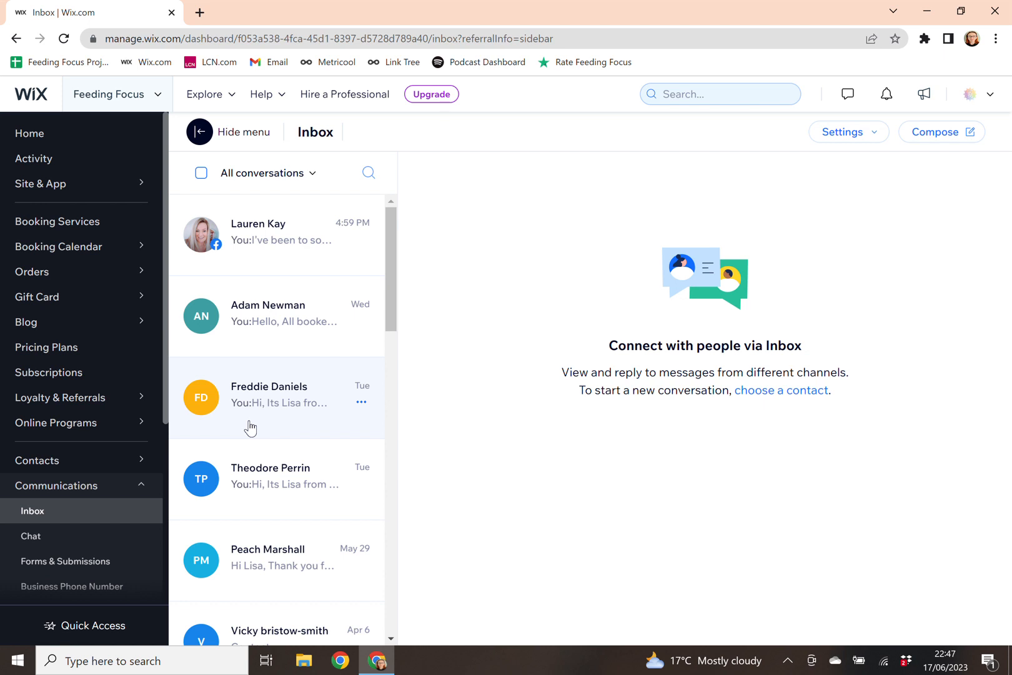
pyautogui.moveTo(293, 232)
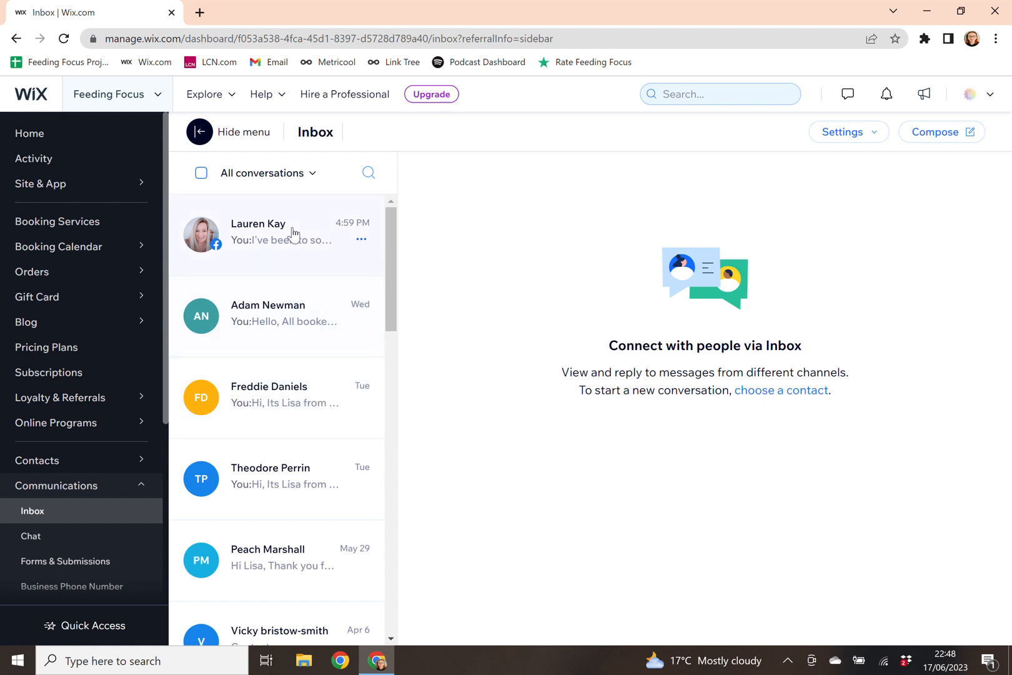
pyautogui.moveTo(287, 589)
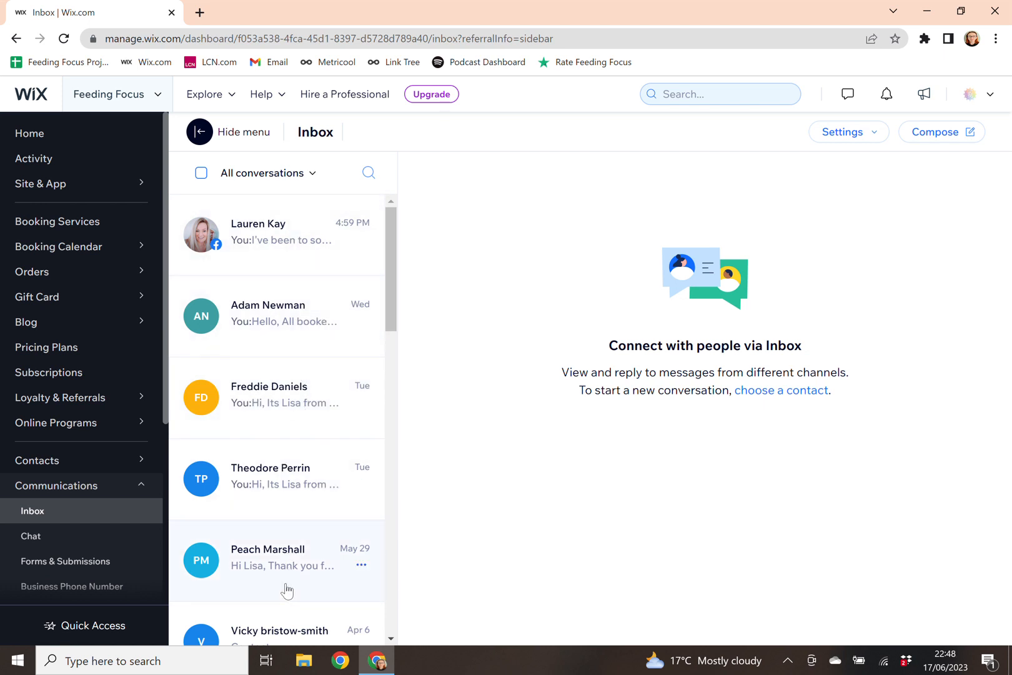
pyautogui.moveTo(328, 326)
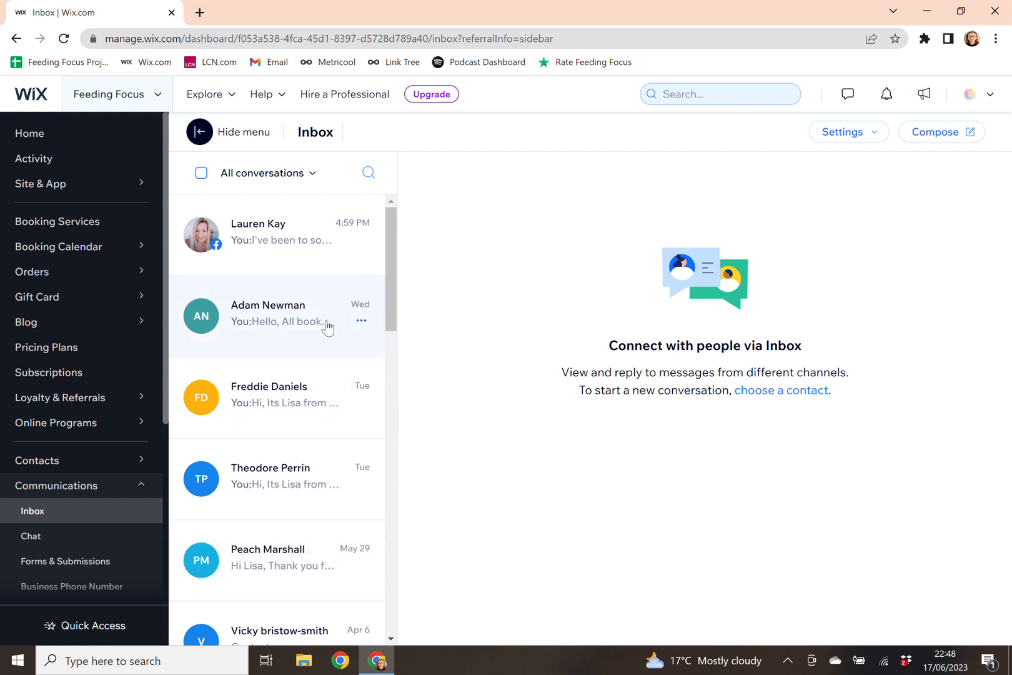
pyautogui.moveTo(317, 410)
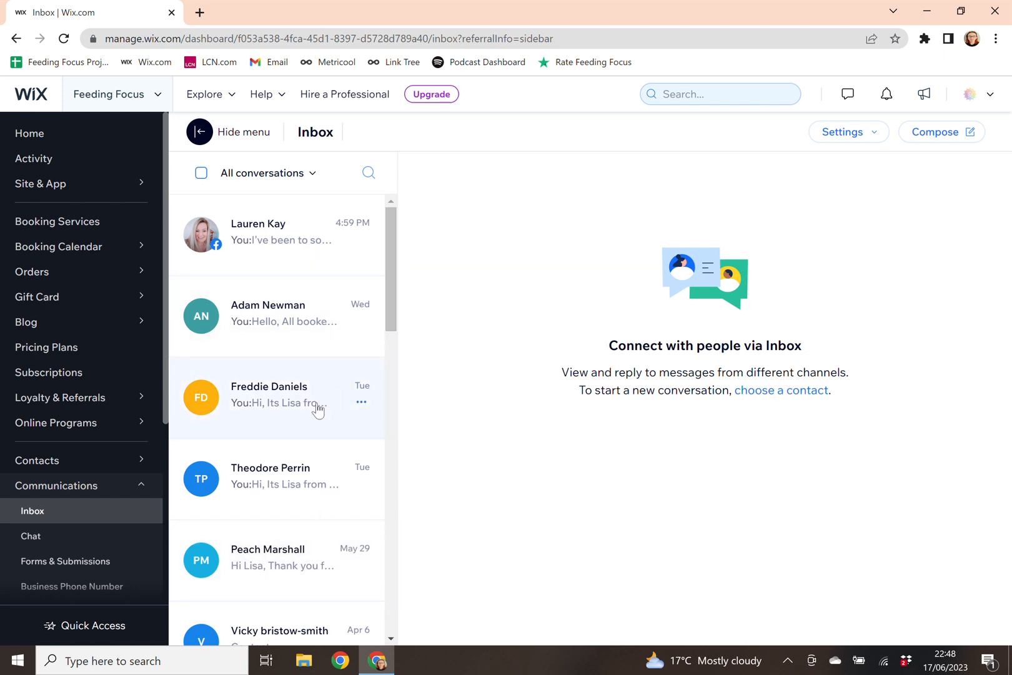
pyautogui.moveTo(924, 169)
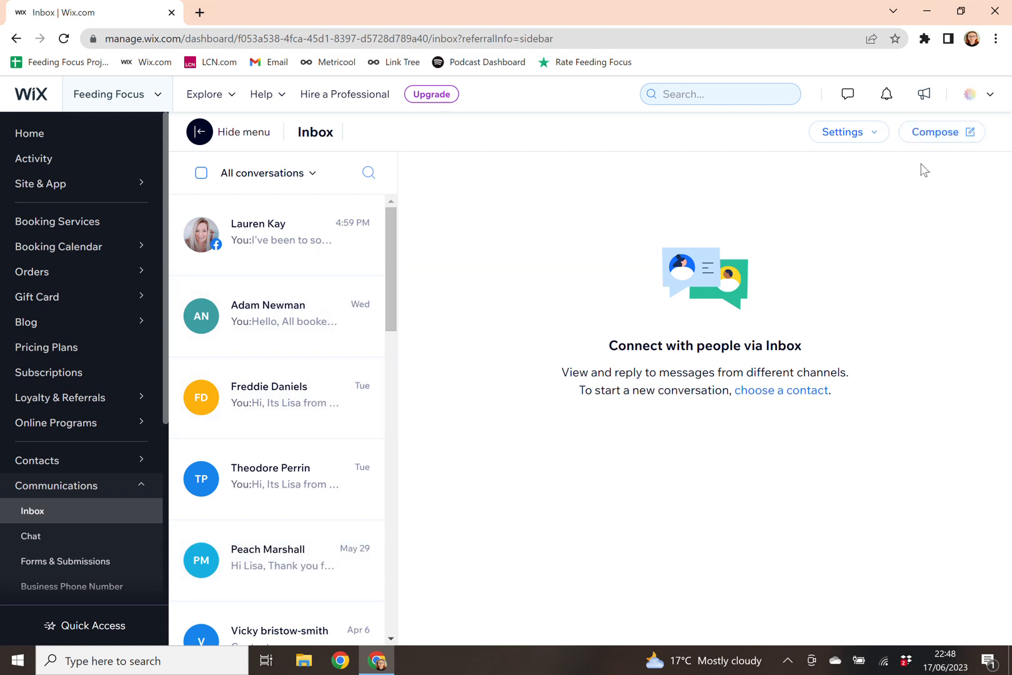
pyautogui.moveTo(941, 132)
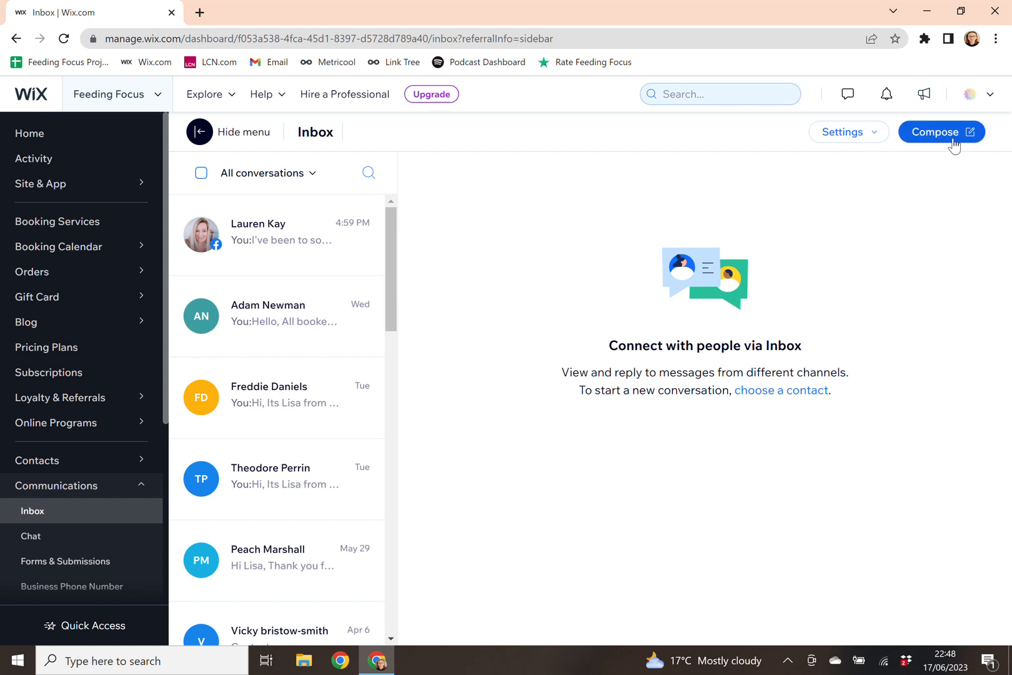
pyautogui.click(940, 132)
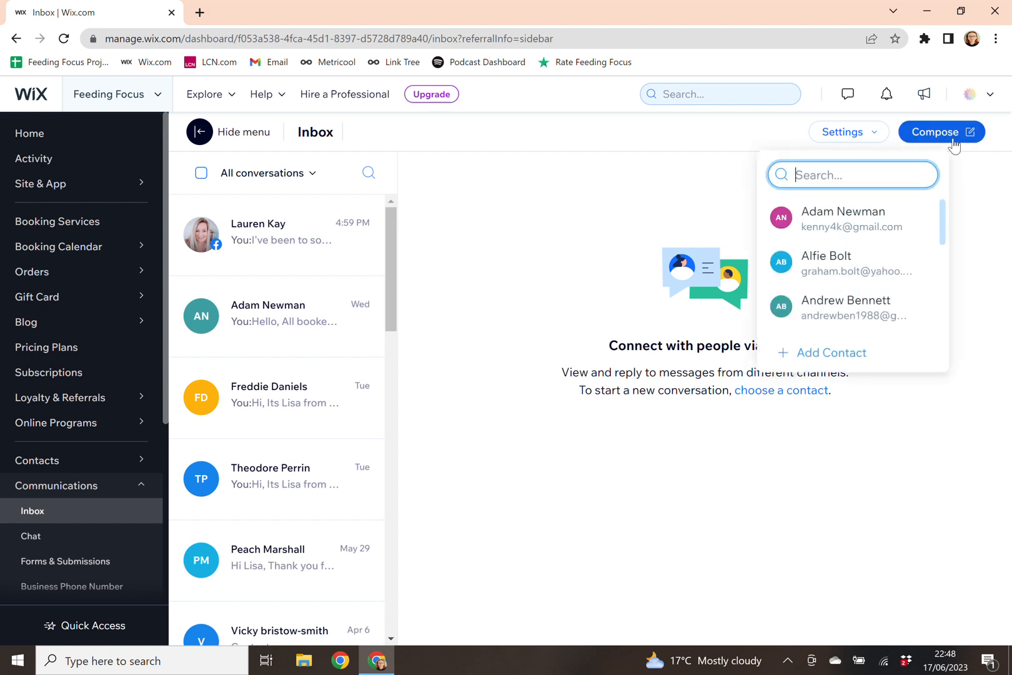
pyautogui.moveTo(872, 196)
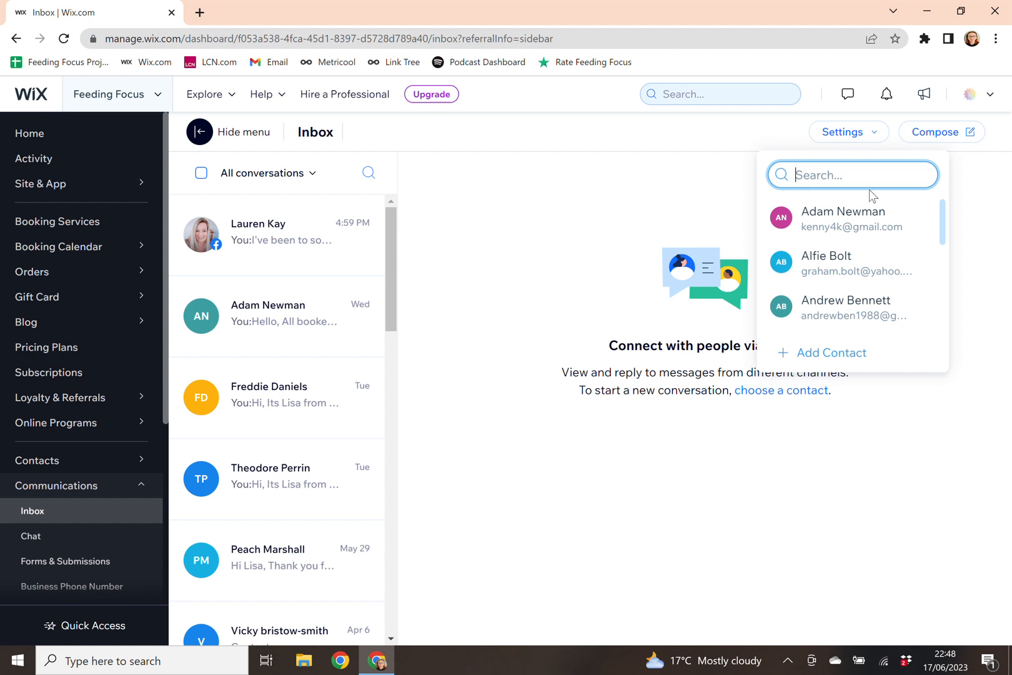
pyautogui.write('ga')
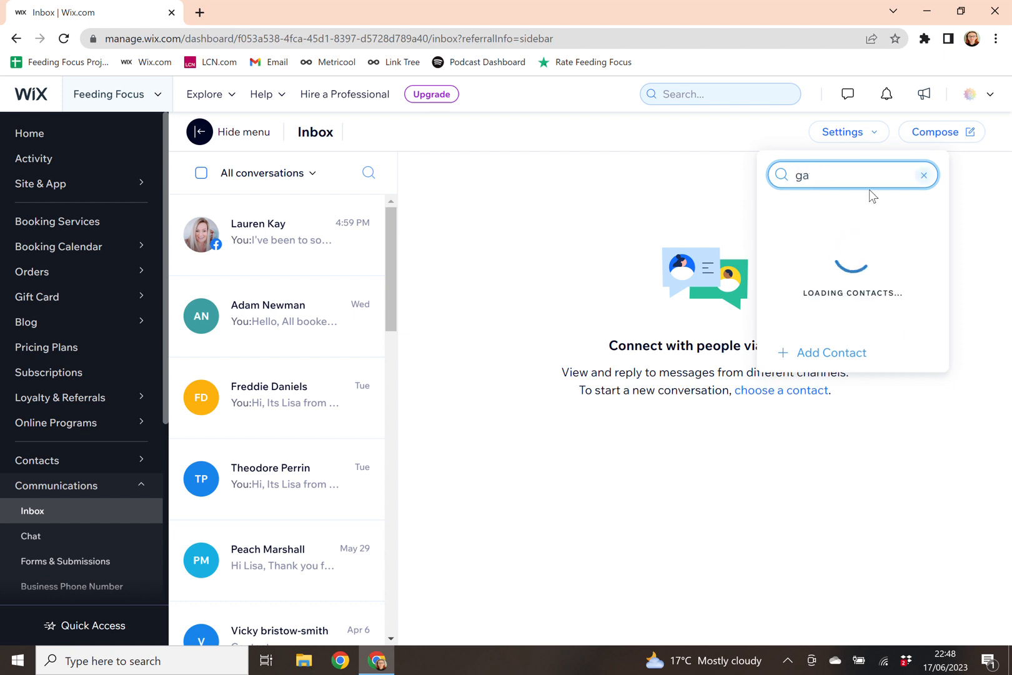
pyautogui.write('ry')
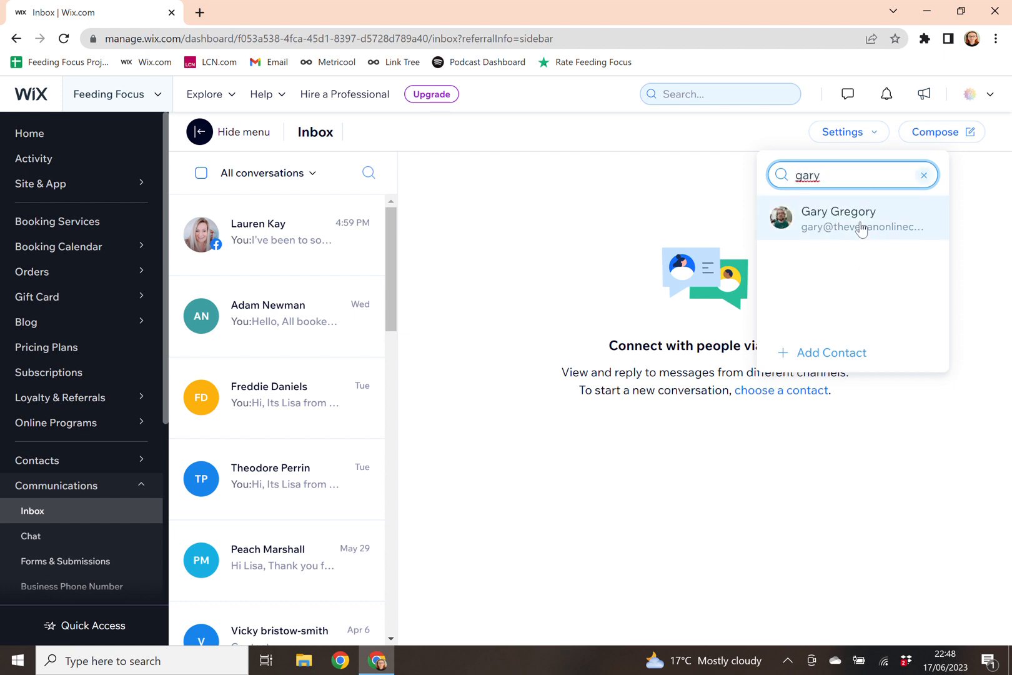
pyautogui.click(837, 218)
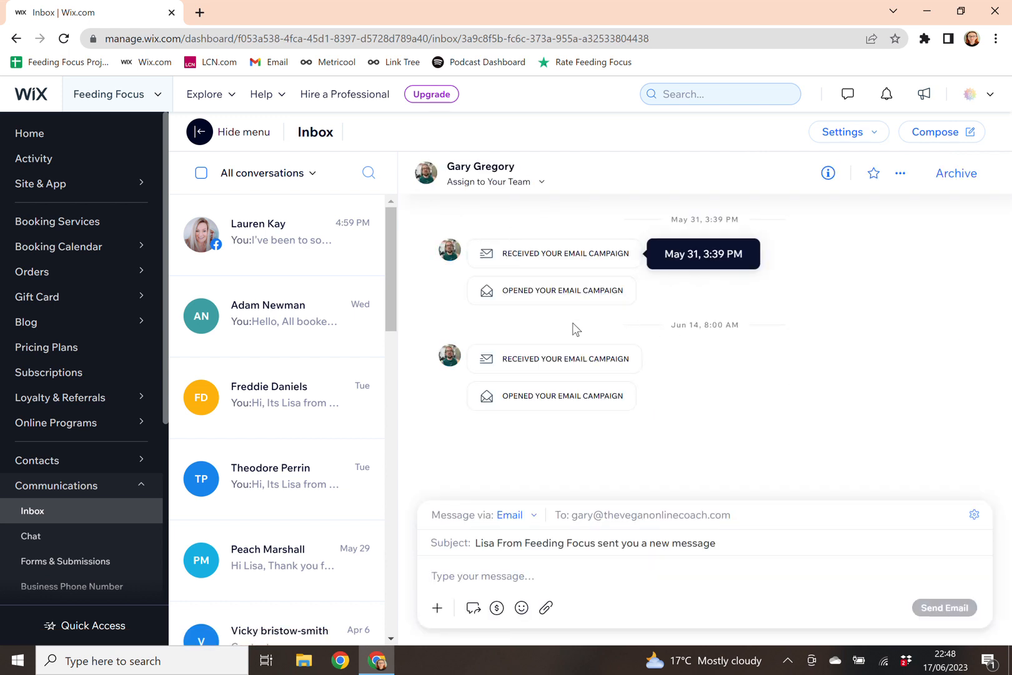
pyautogui.moveTo(611, 299)
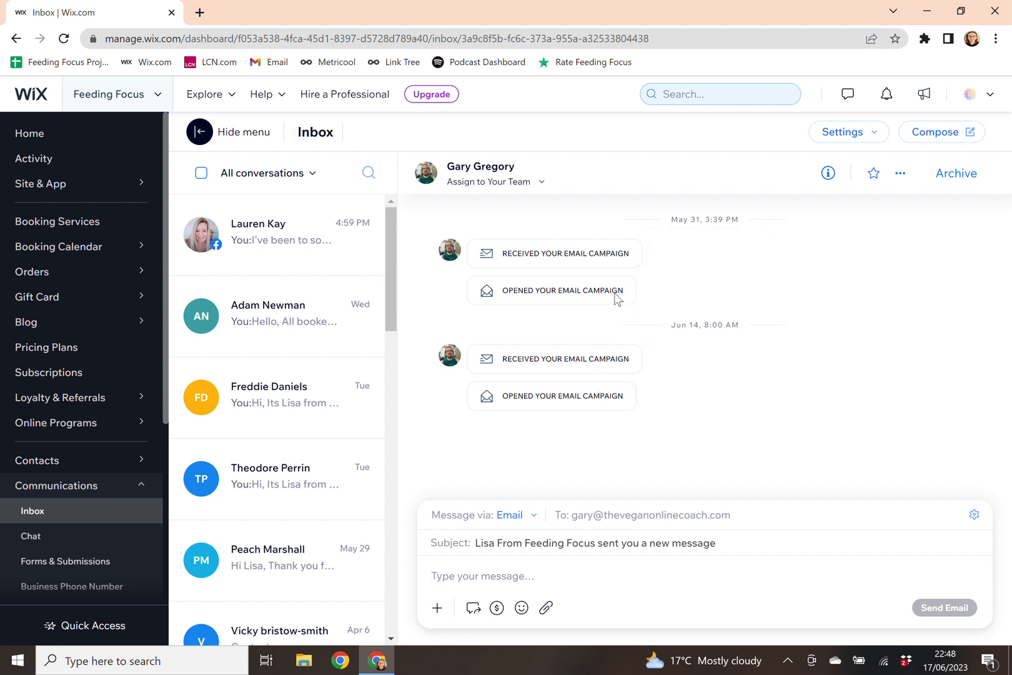
pyautogui.moveTo(653, 444)
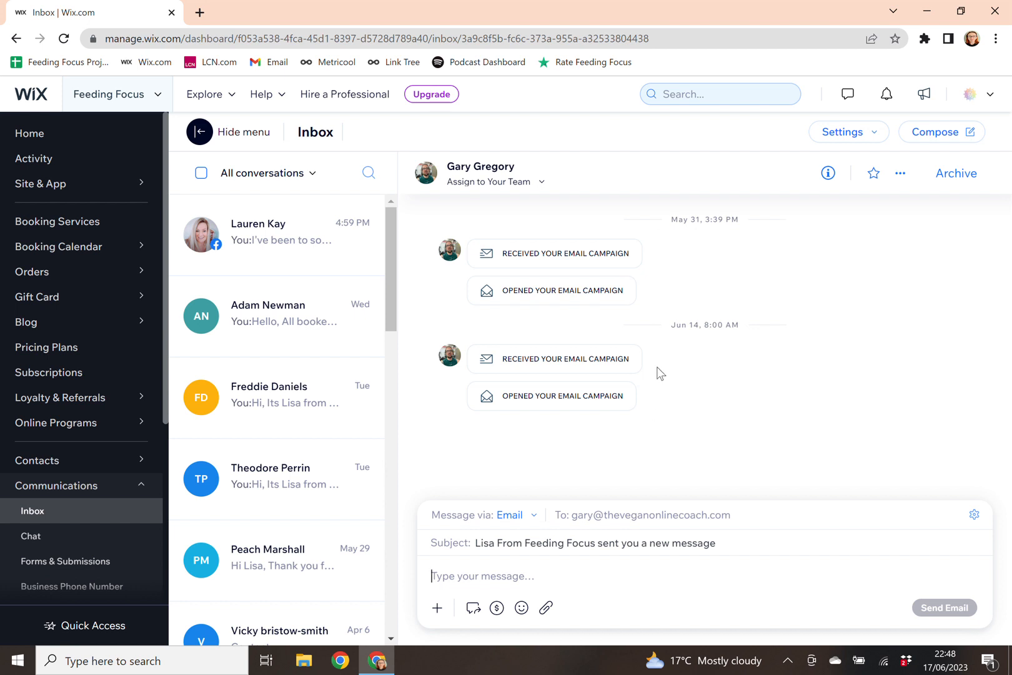
pyautogui.moveTo(665, 320)
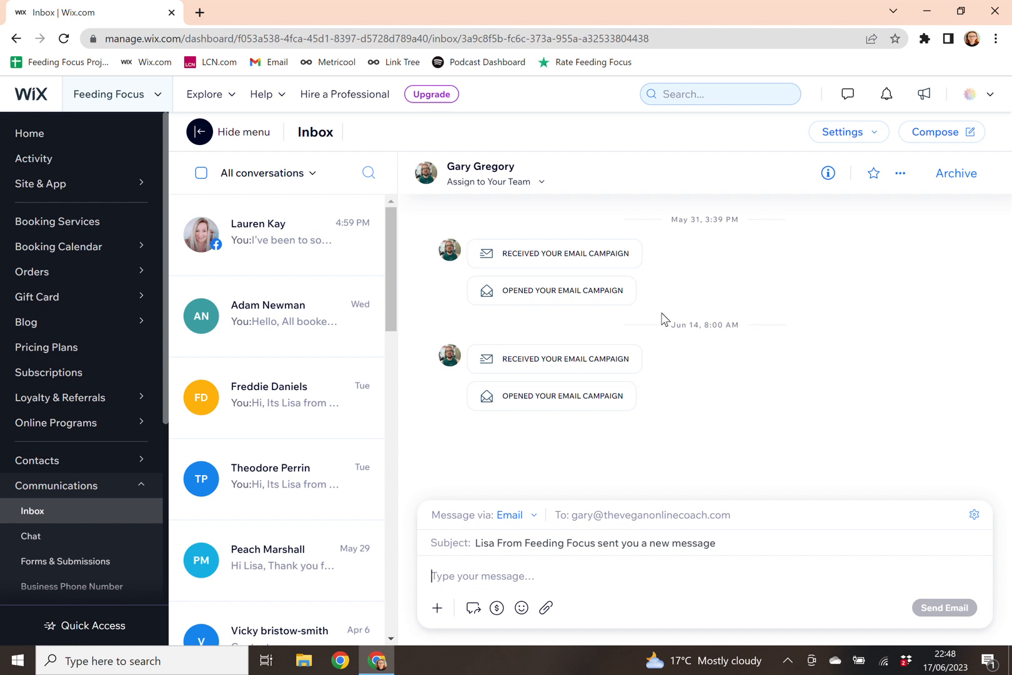
pyautogui.moveTo(593, 451)
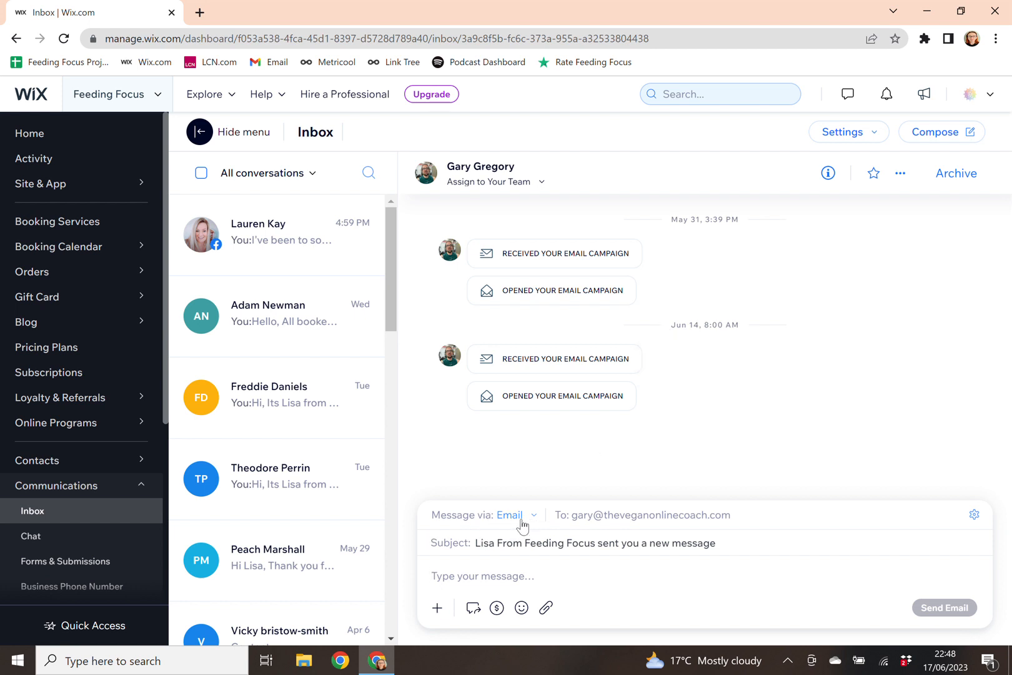
pyautogui.moveTo(746, 525)
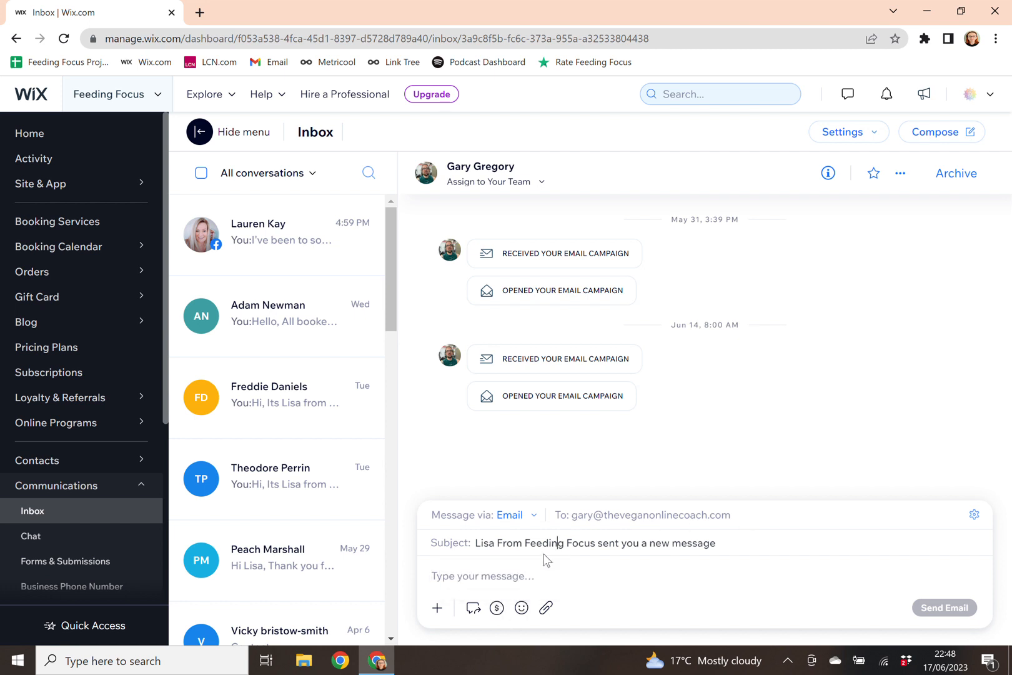
# Type 'Hi, This Is A Test' into the email message box, fixing a typo
pyautogui.write('Hi, Hgjjhgioh')
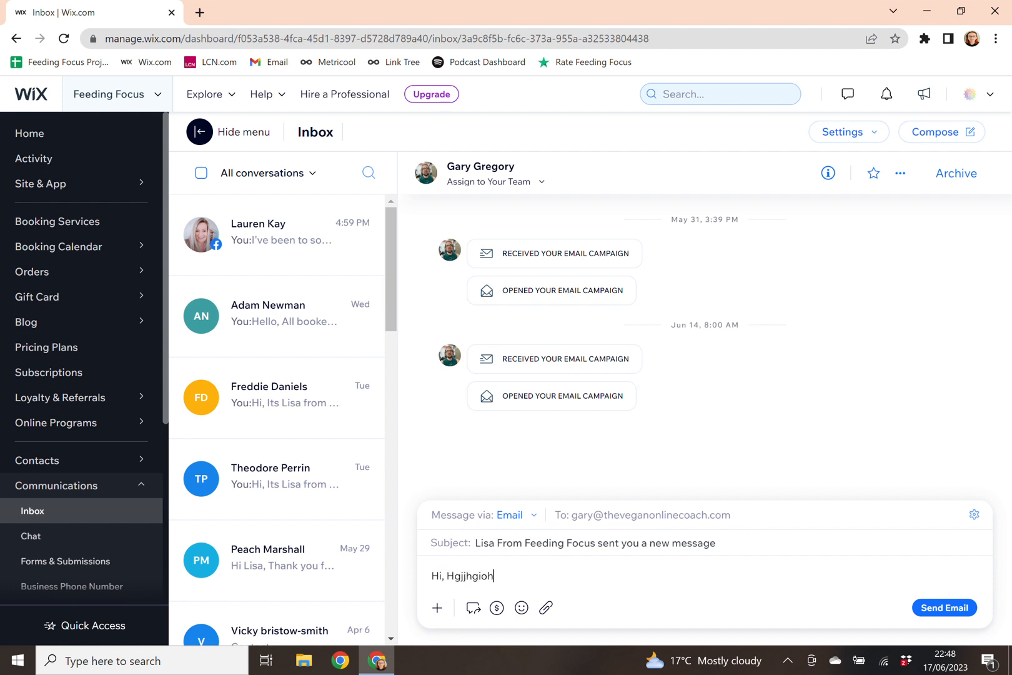
pyautogui.press('Backspace')
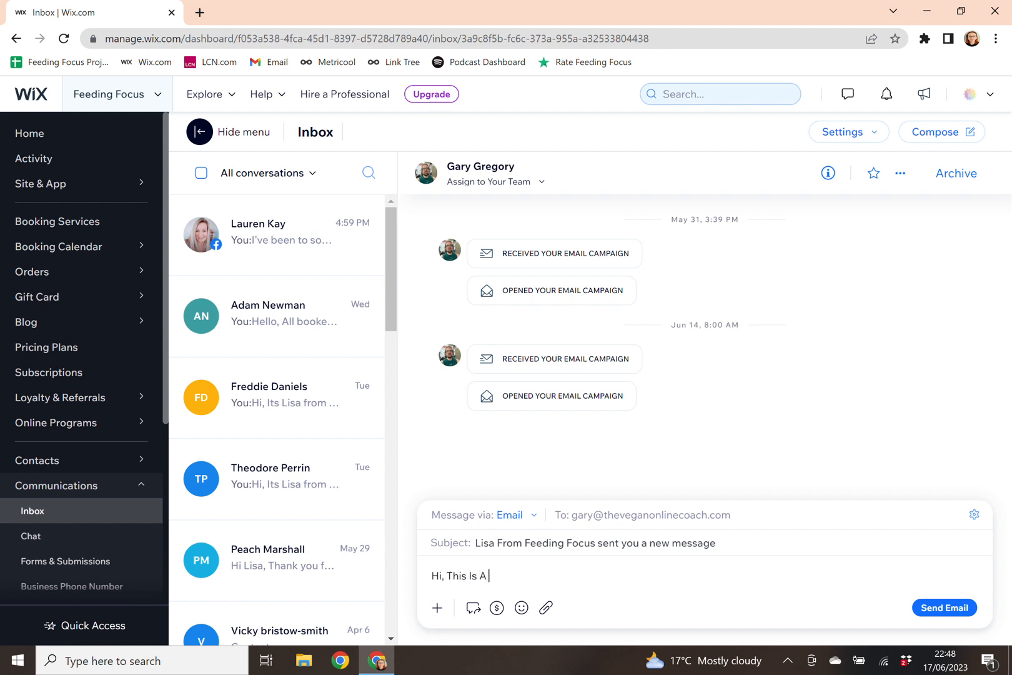
pyautogui.write('Test')
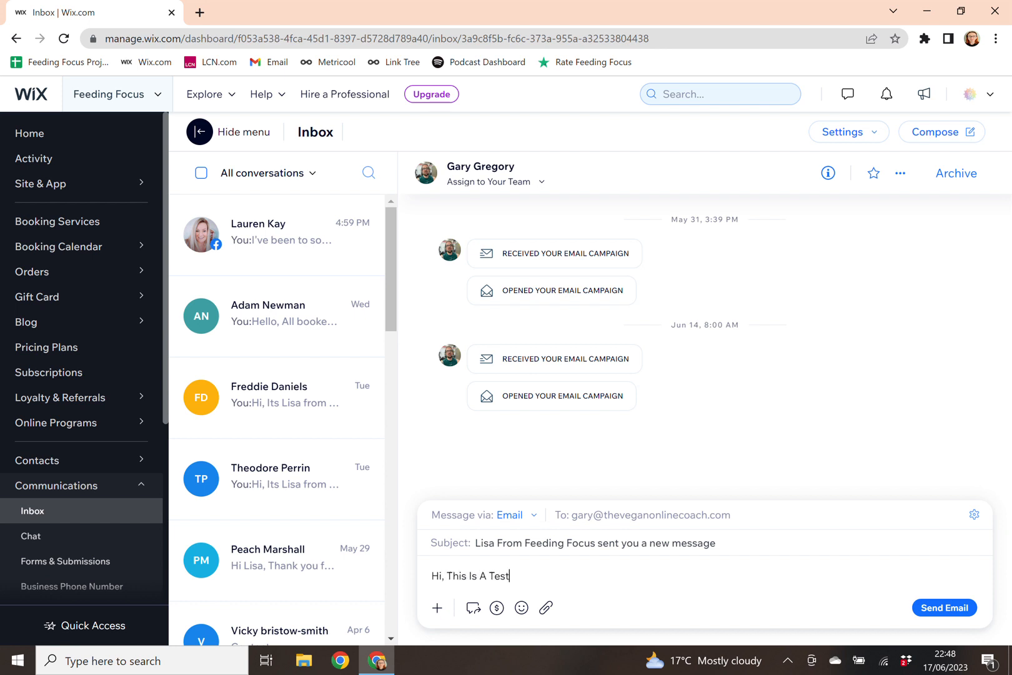
pyautogui.moveTo(546, 608)
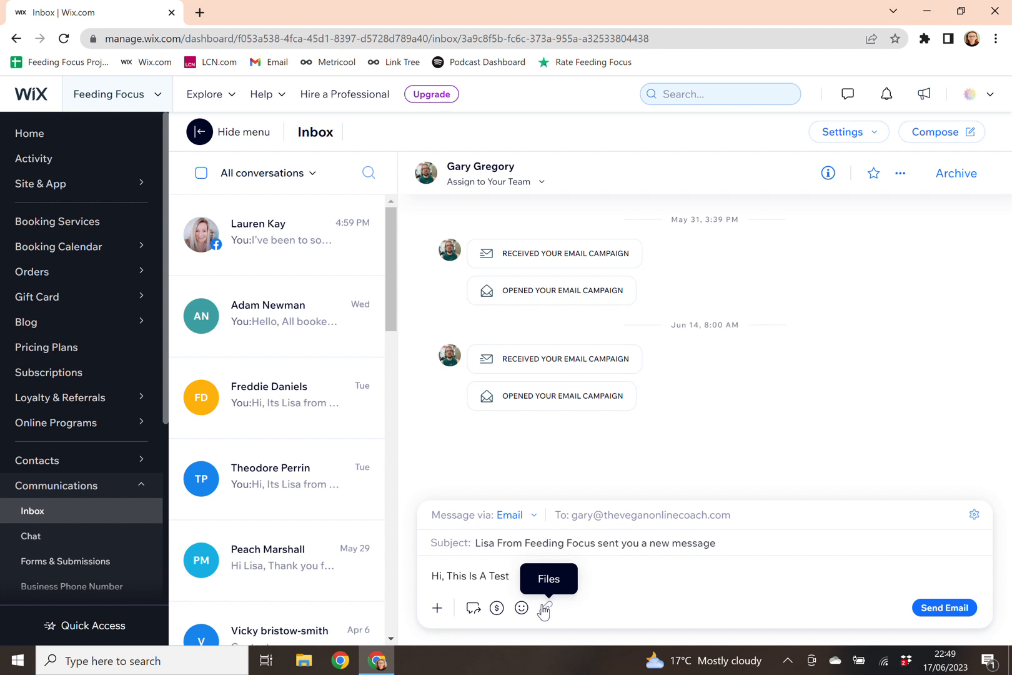
pyautogui.moveTo(647, 274)
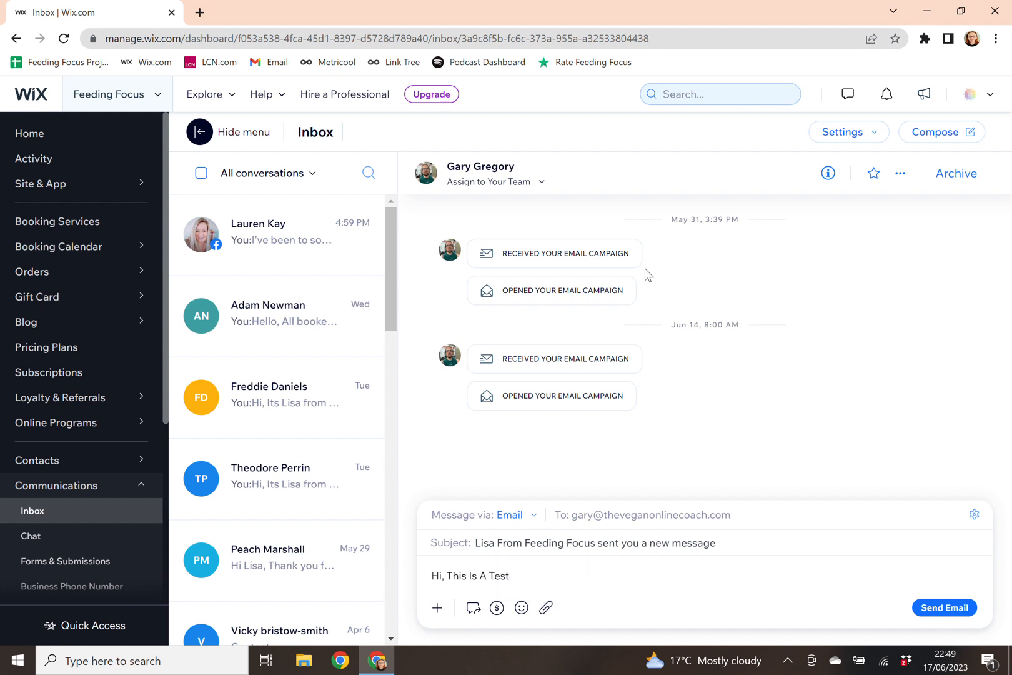
pyautogui.moveTo(611, 374)
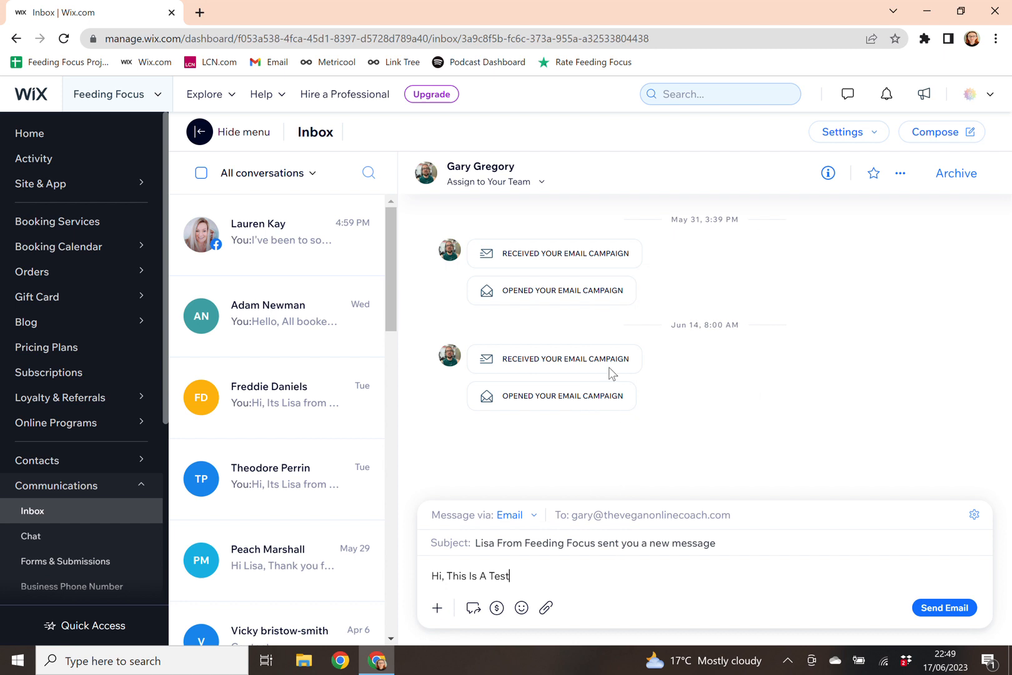
pyautogui.moveTo(571, 481)
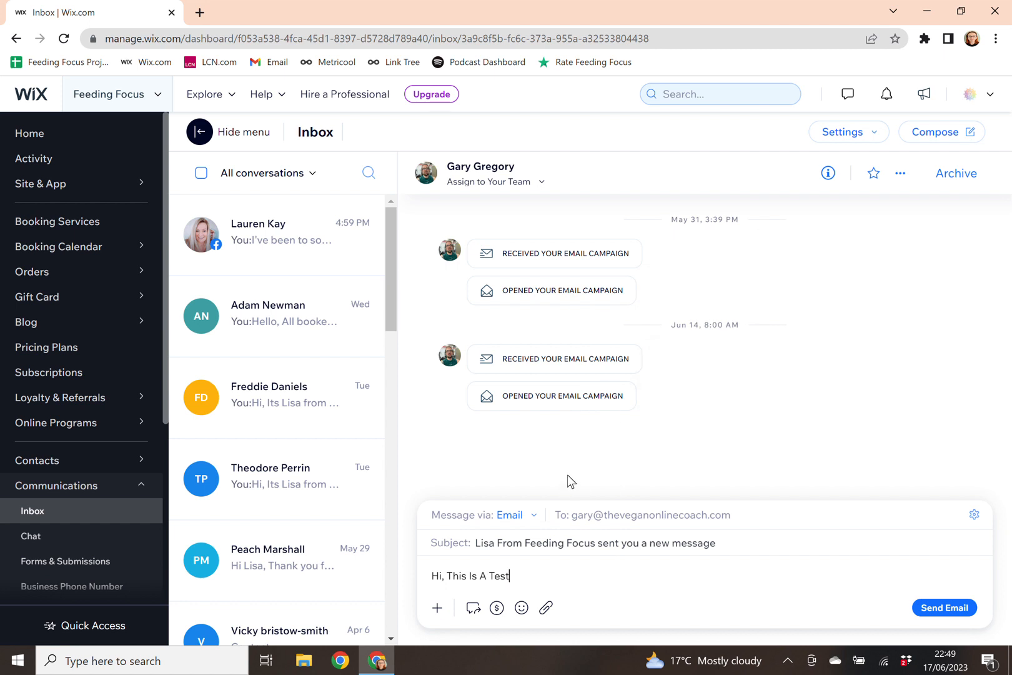
pyautogui.moveTo(521, 608)
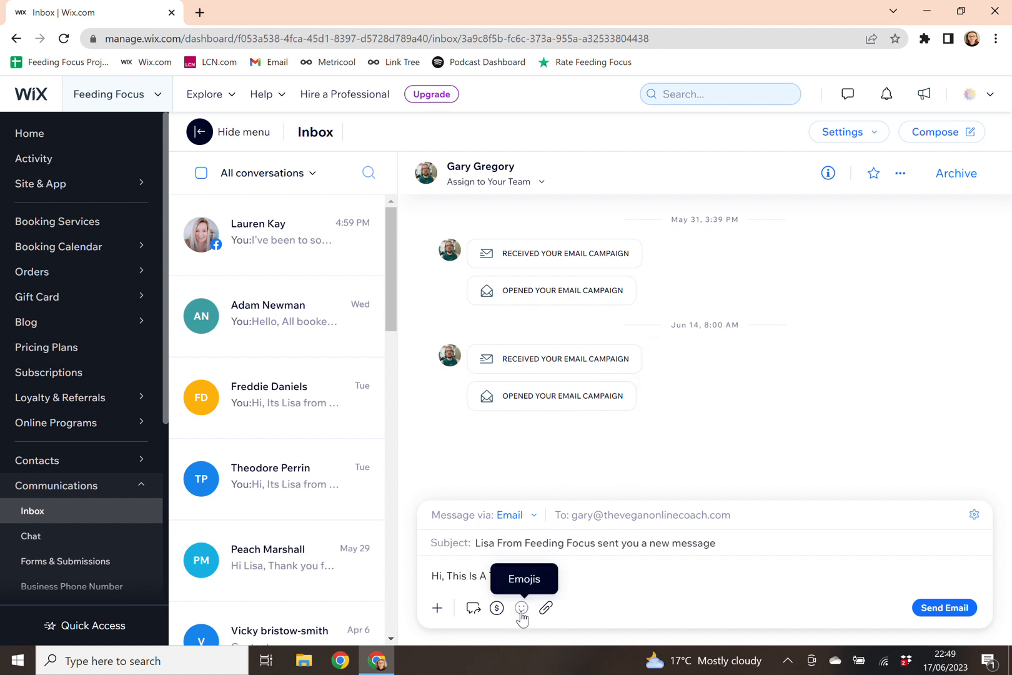
pyautogui.moveTo(497, 608)
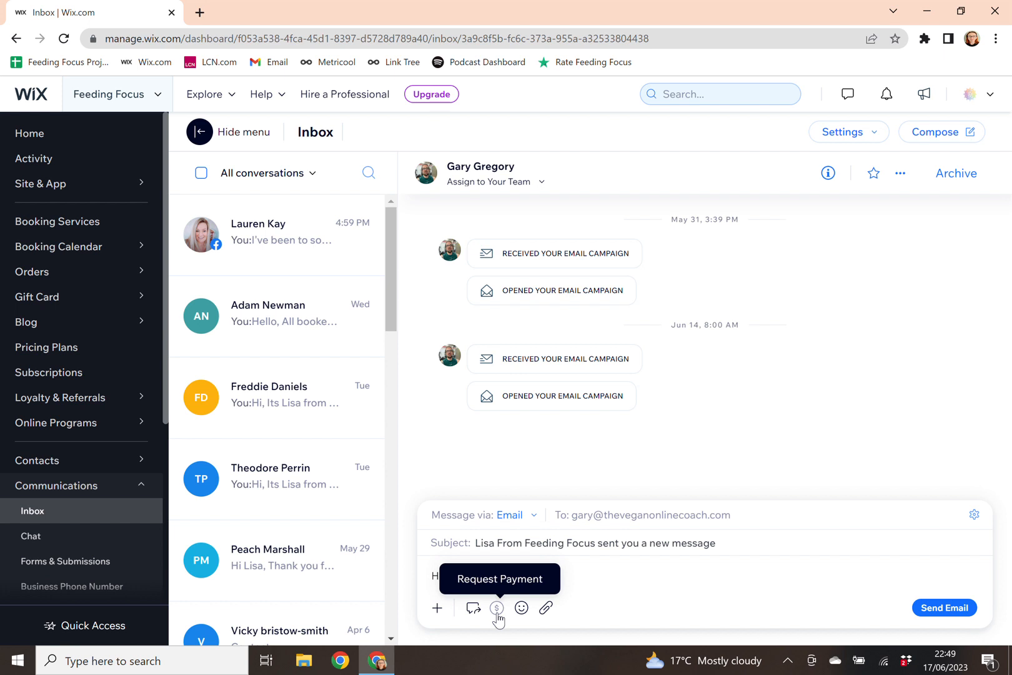
pyautogui.moveTo(497, 617)
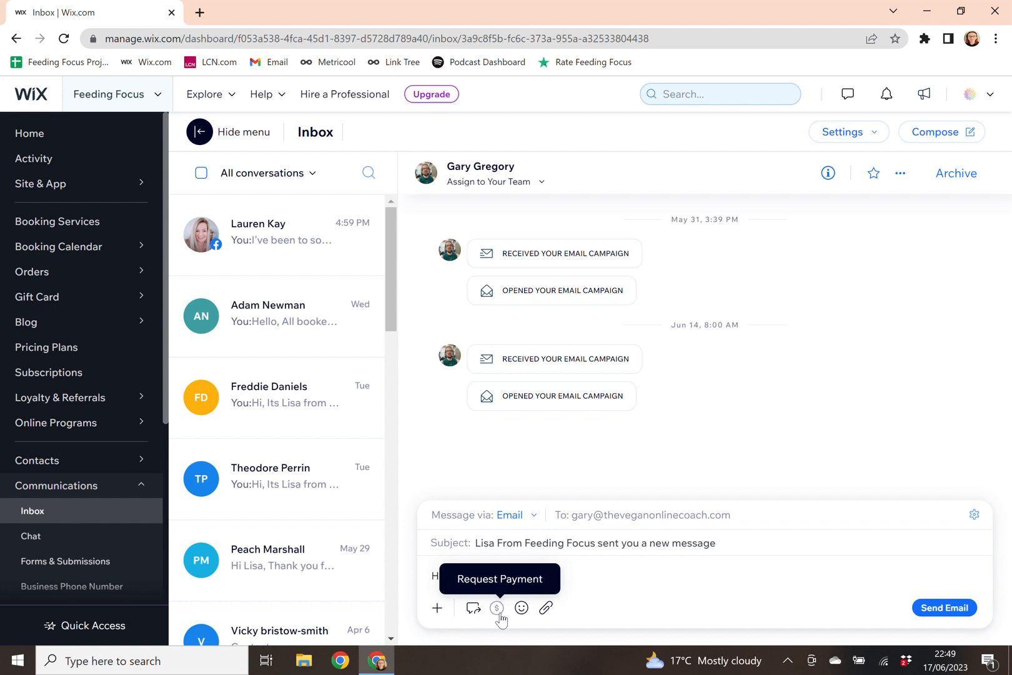
pyautogui.moveTo(473, 608)
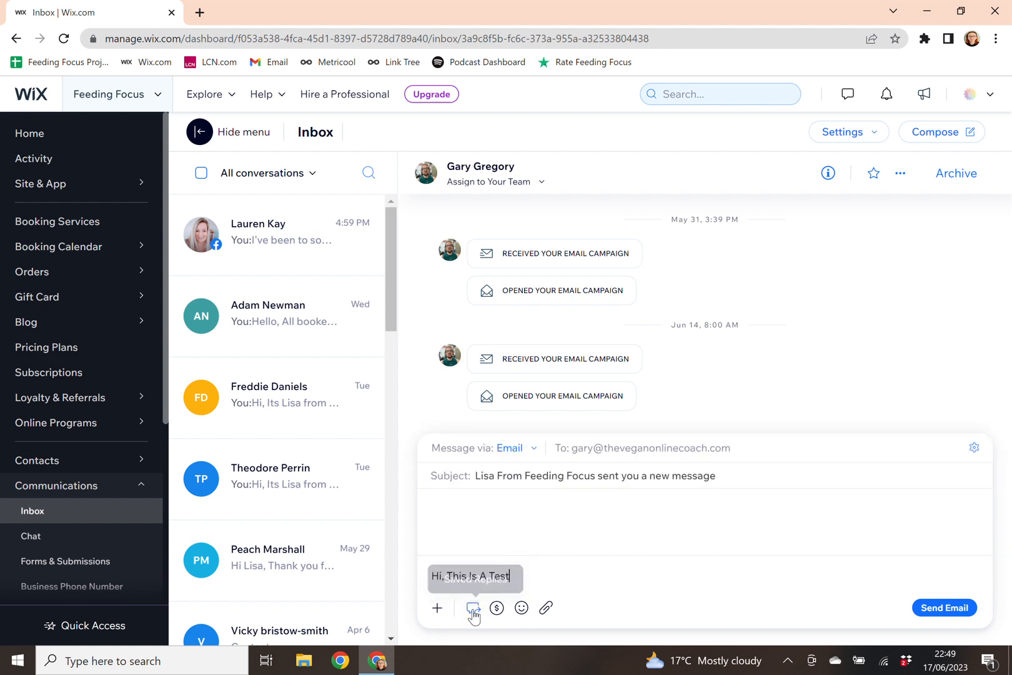
# Show the saved replies gallery above the 'Hi, This Is A Test' draft
pyautogui.click(473, 608)
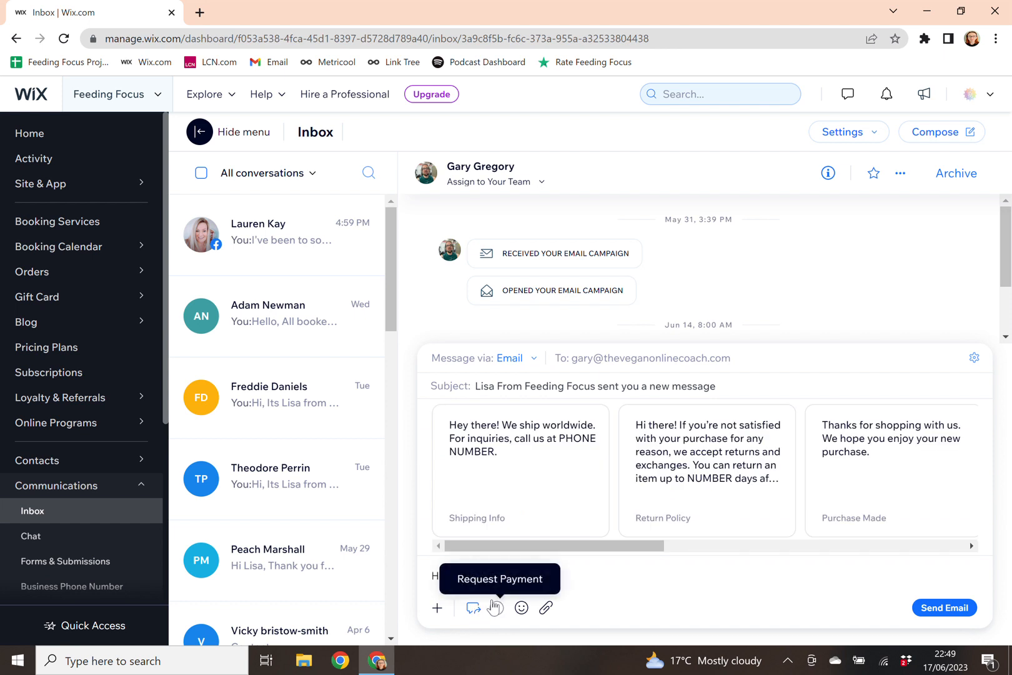
pyautogui.write('Hi, This Is A Test')
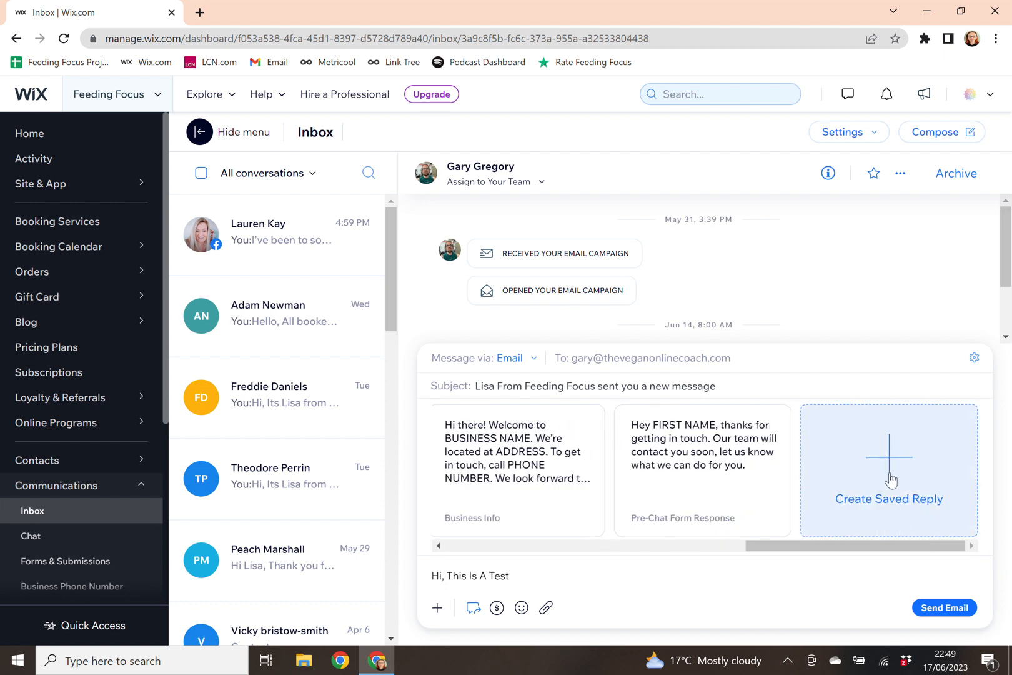
pyautogui.moveTo(890, 478)
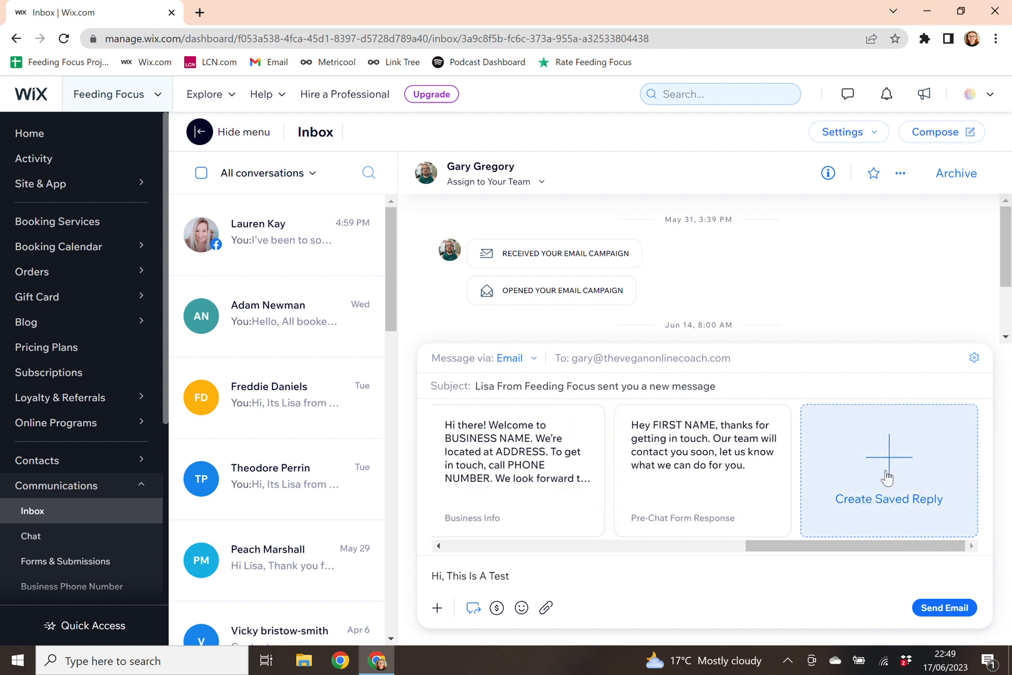
pyautogui.moveTo(472, 608)
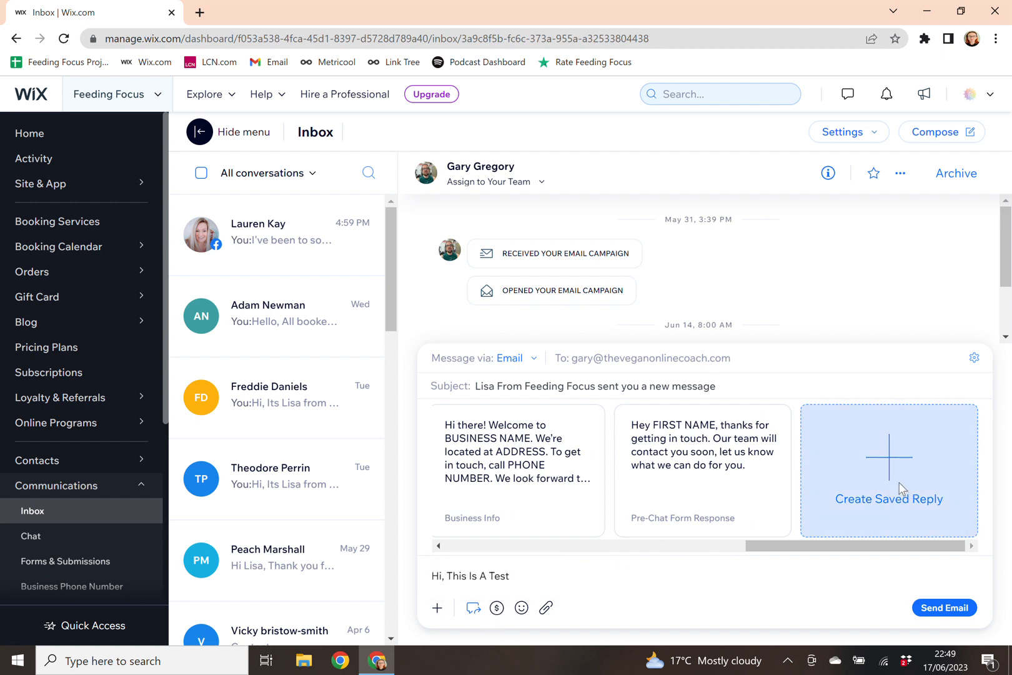
# Create saved reply 'Test Saved Reply' with the message 'Test Message'
pyautogui.click(889, 470)
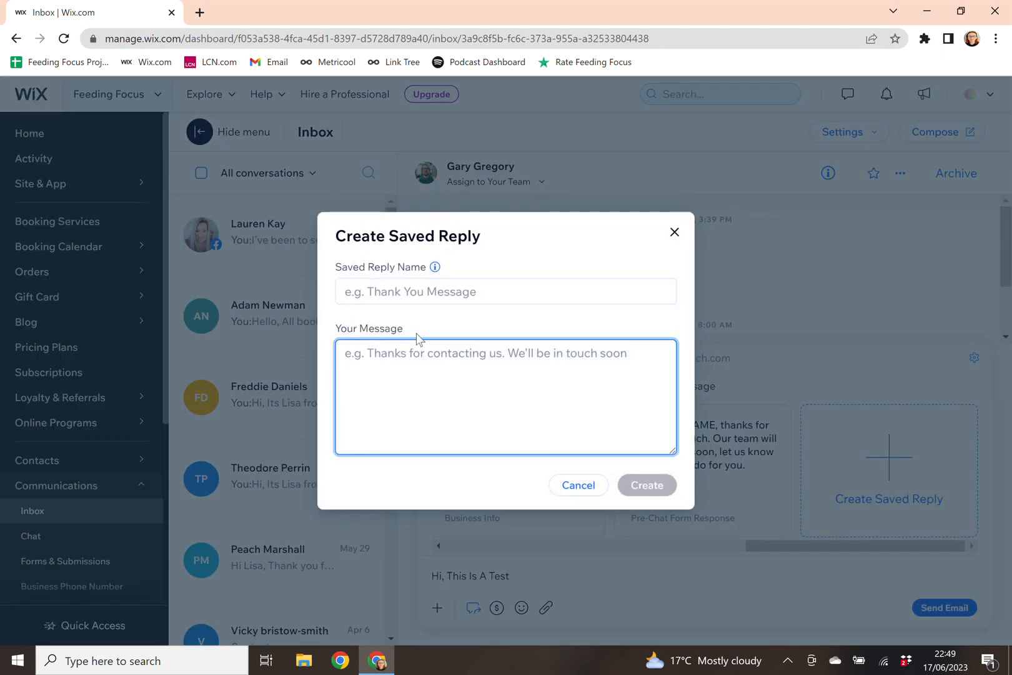
pyautogui.write('Test')
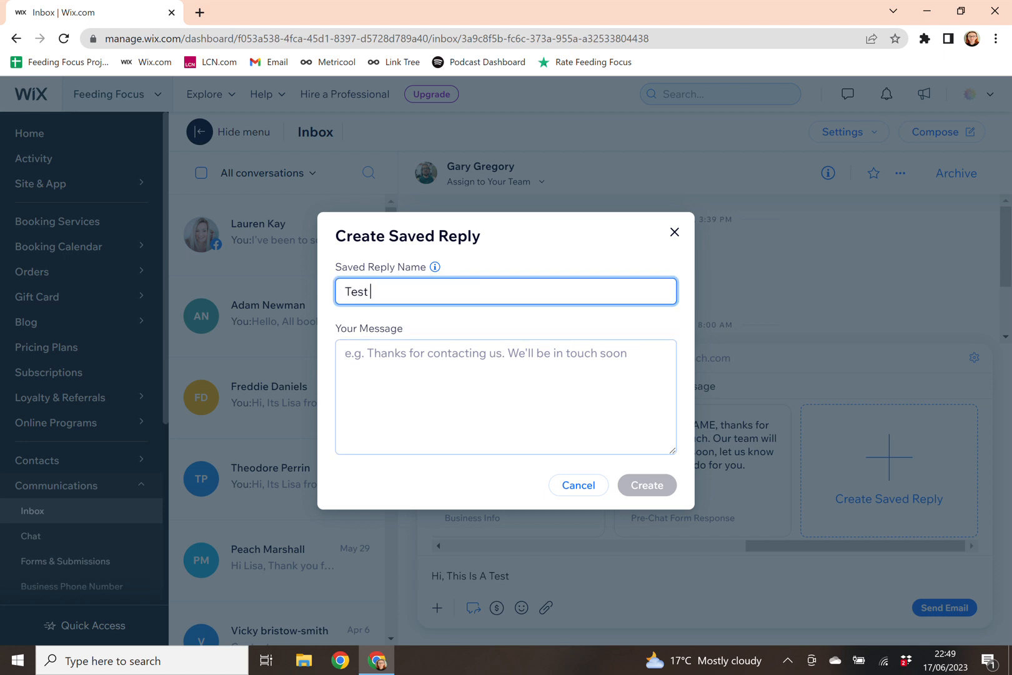
pyautogui.write('Saved R')
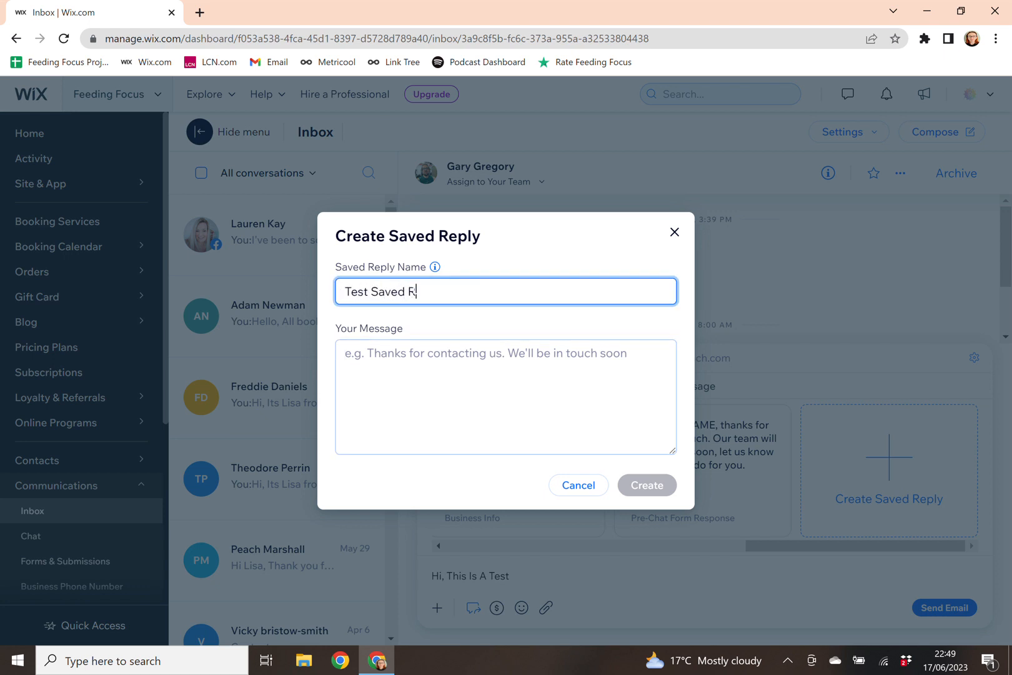
pyautogui.write('eply')
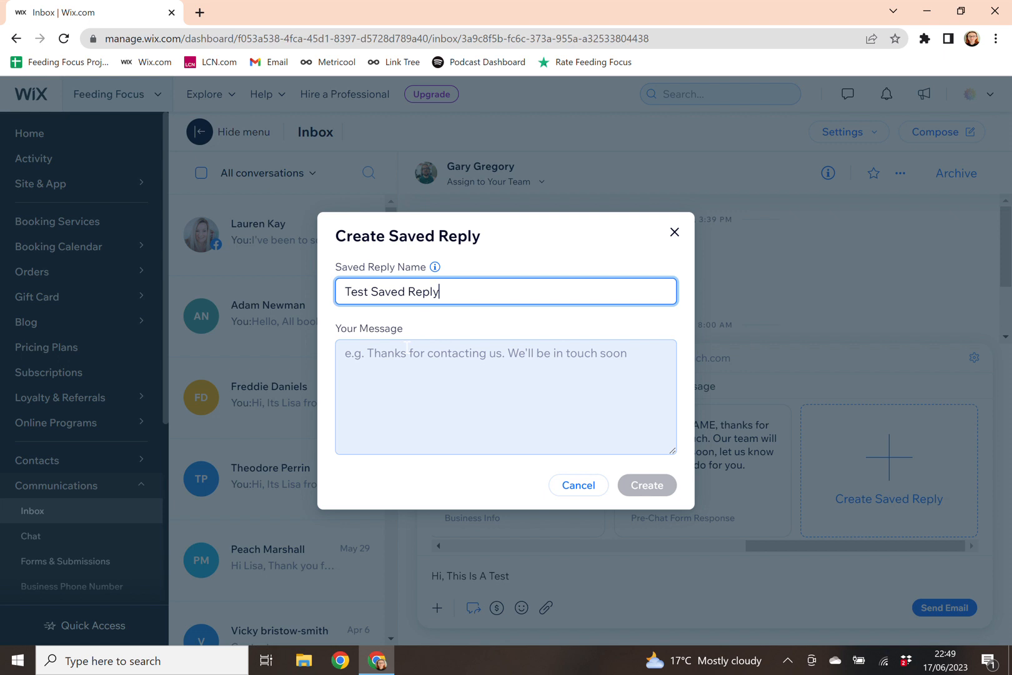
pyautogui.write('Test Mes')
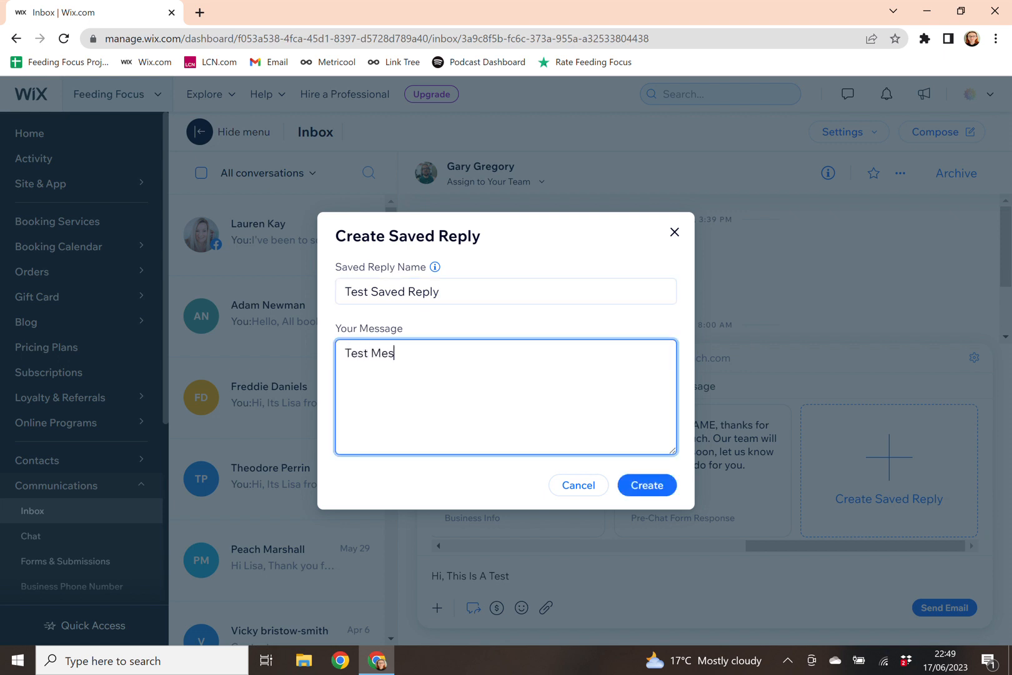
pyautogui.write('sage')
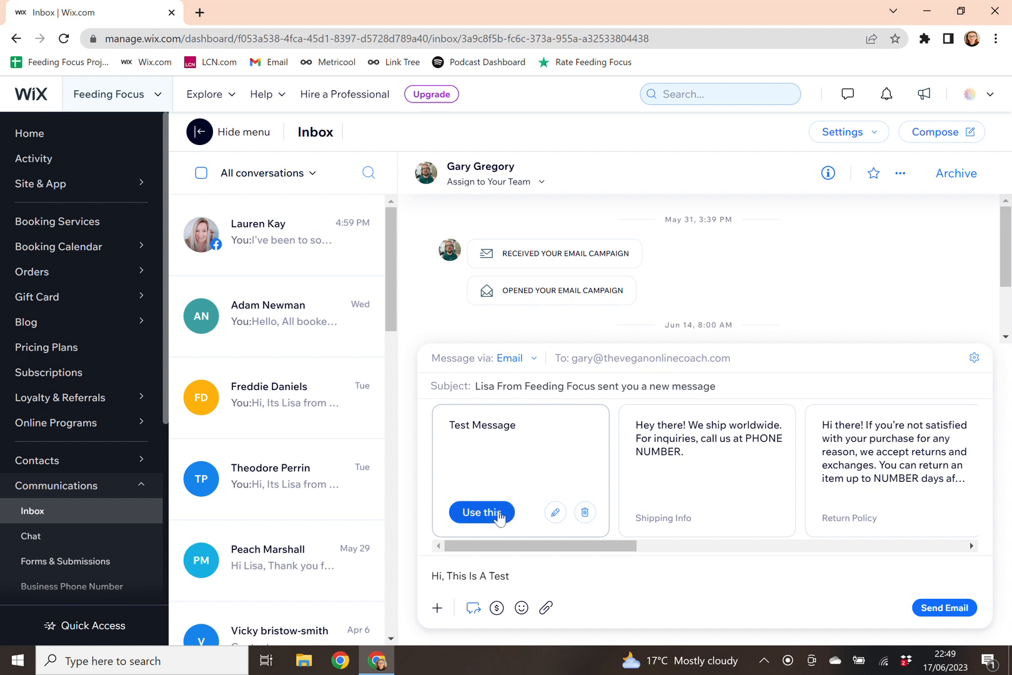
pyautogui.moveTo(481, 520)
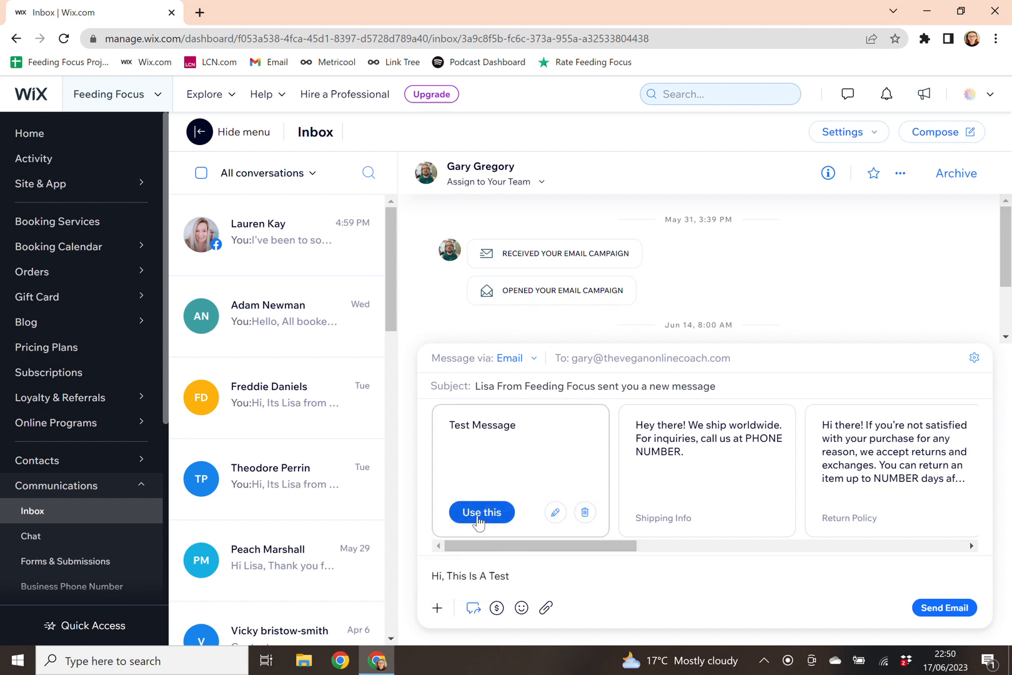
# Use the Test Message reply, then clear the email message box
pyautogui.click(481, 511)
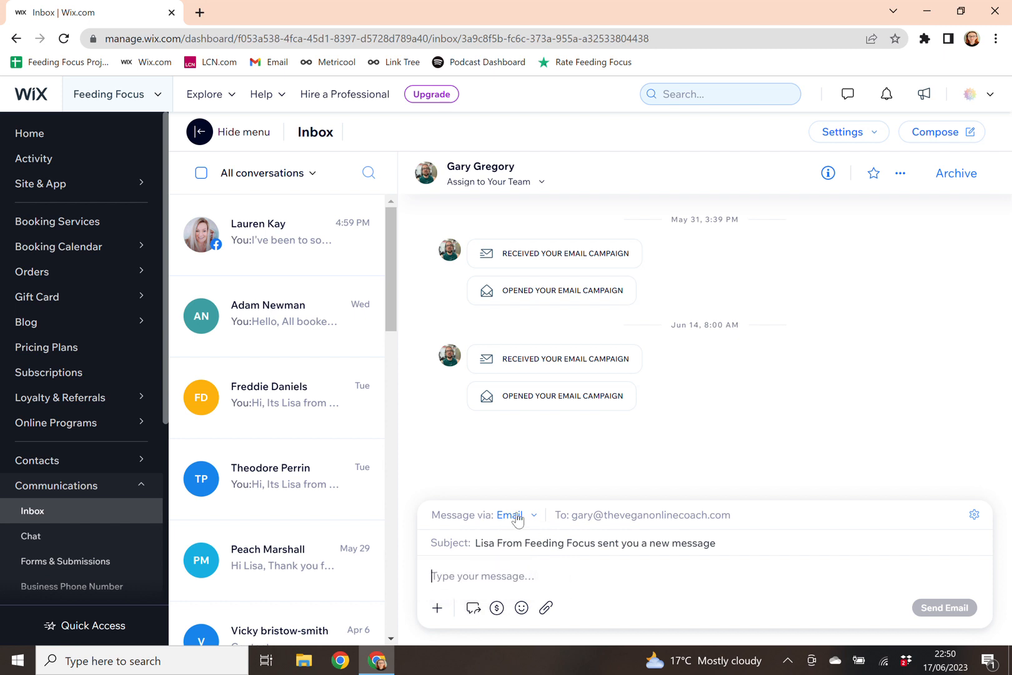
# From the 'Message via' channel list, choose Add Phone Number beside SMS
pyautogui.click(513, 515)
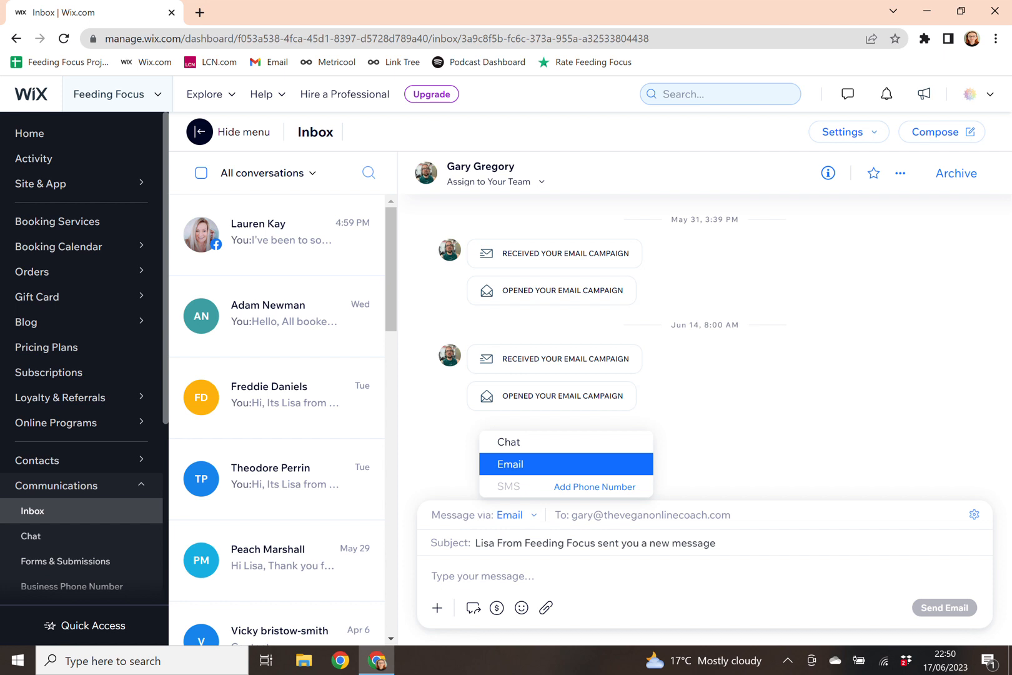
pyautogui.moveTo(532, 474)
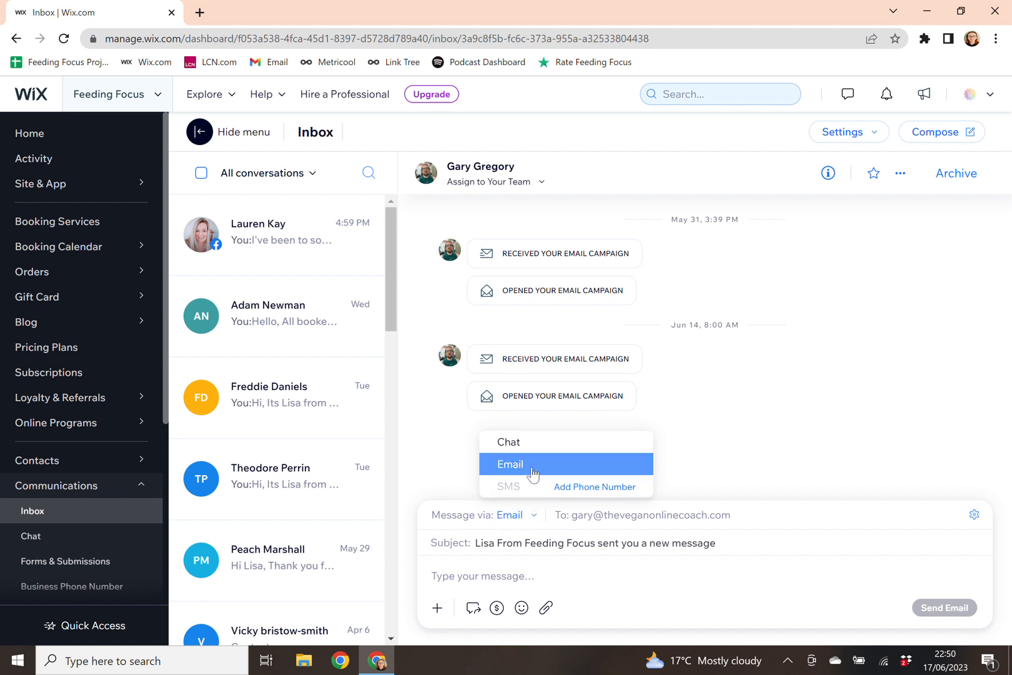
pyautogui.moveTo(587, 492)
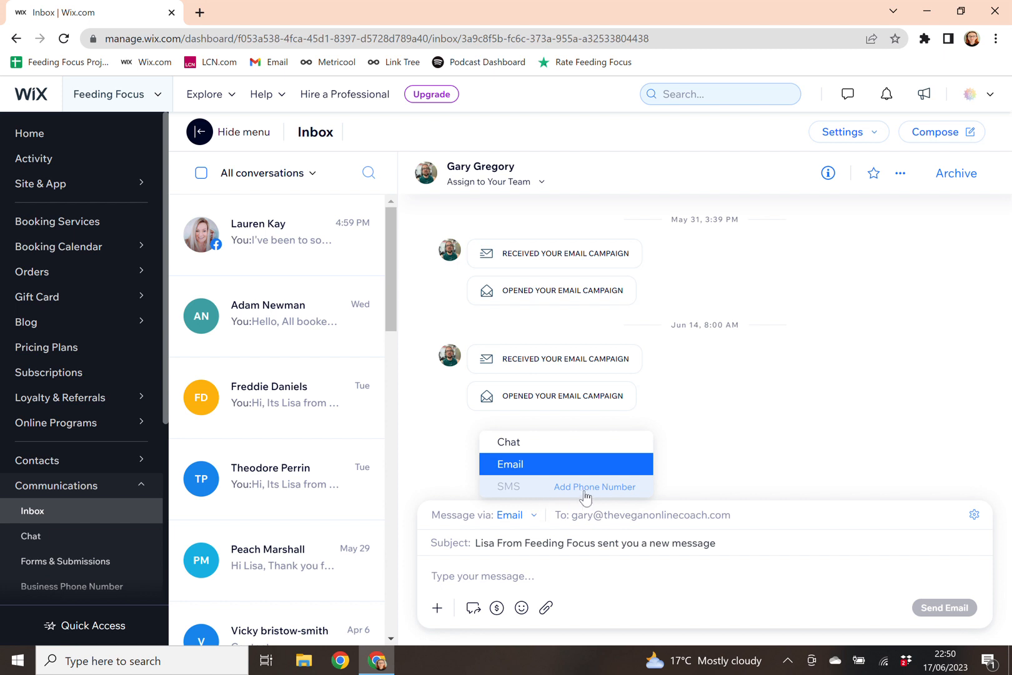
pyautogui.moveTo(581, 496)
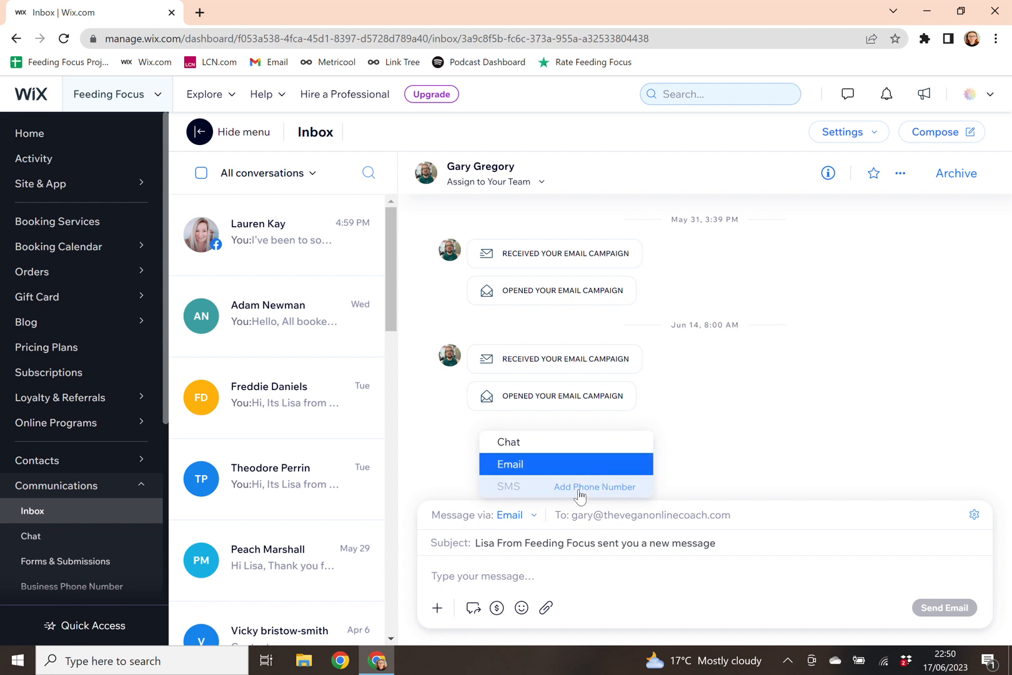
pyautogui.click(592, 487)
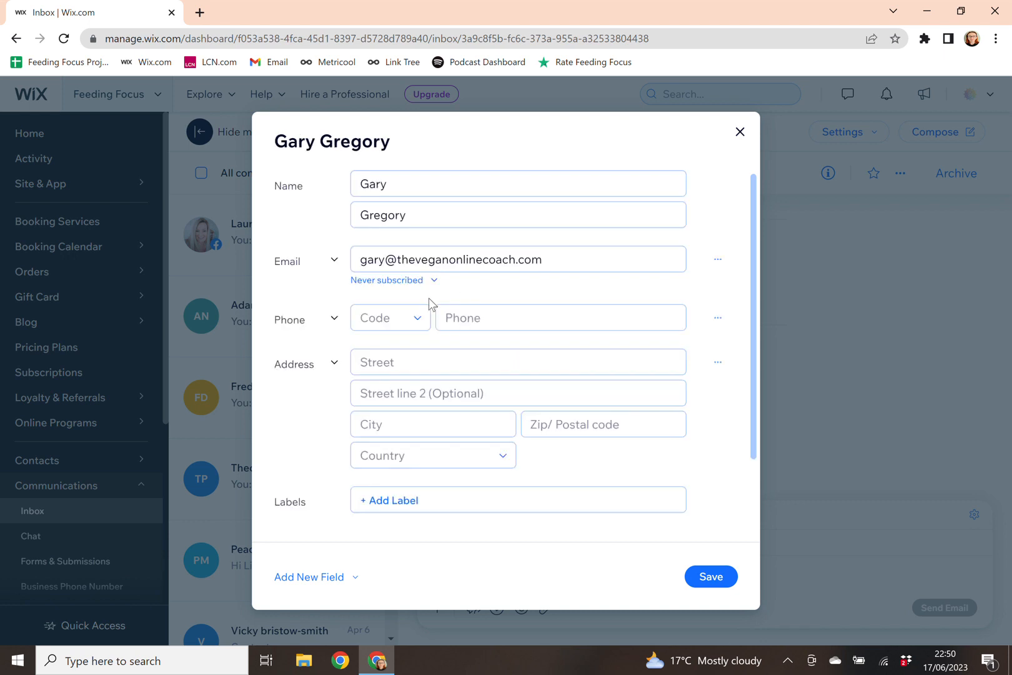
pyautogui.click(560, 316)
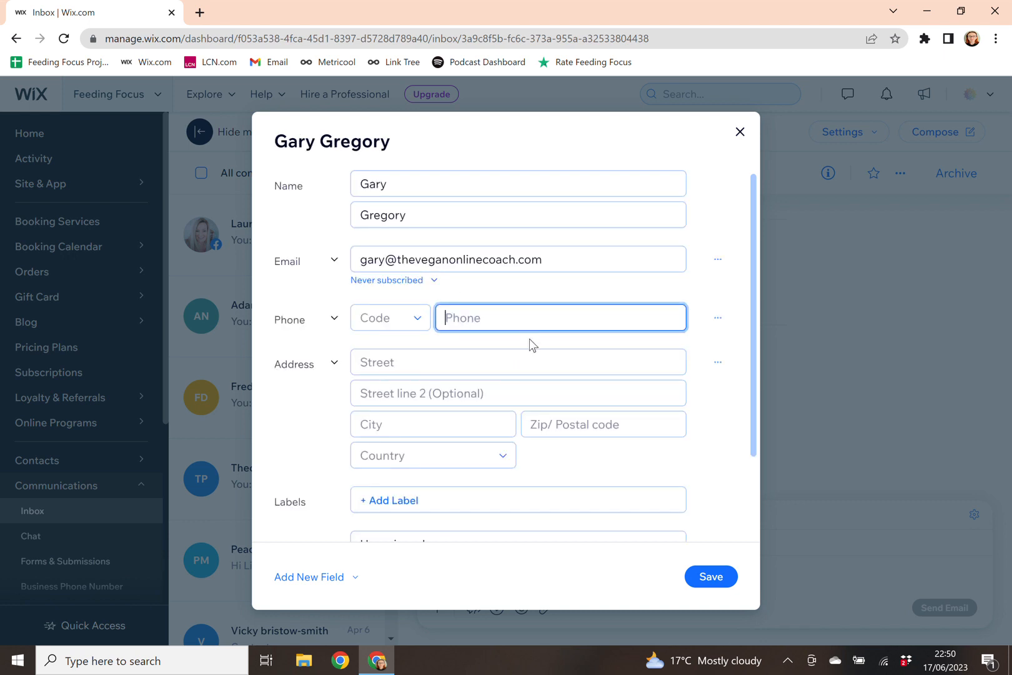
pyautogui.write('075129')
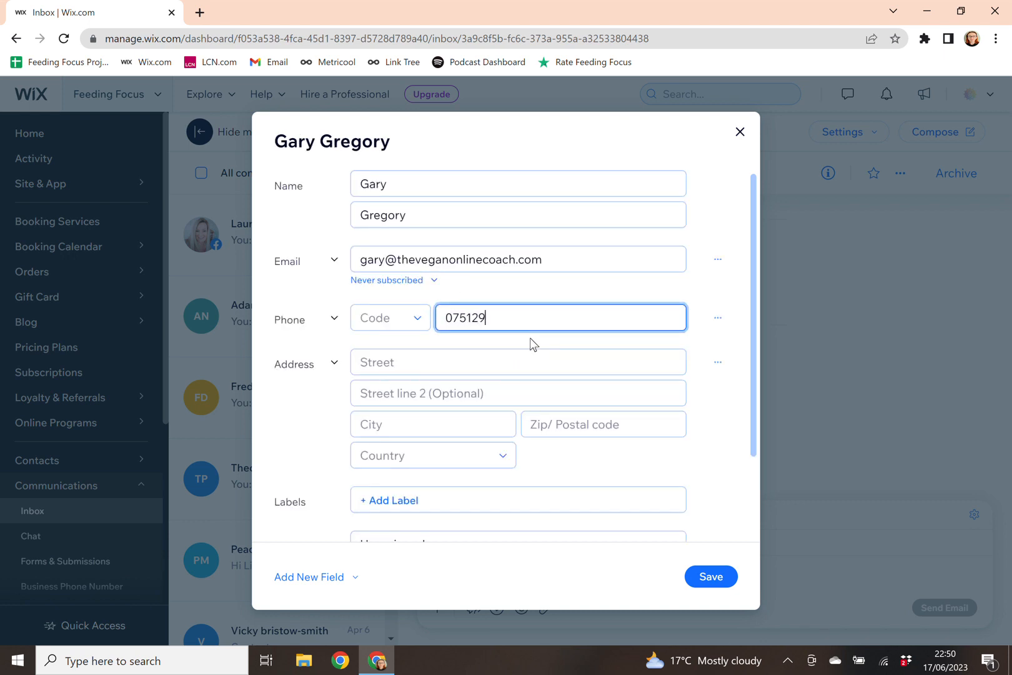
pyautogui.write('33282')
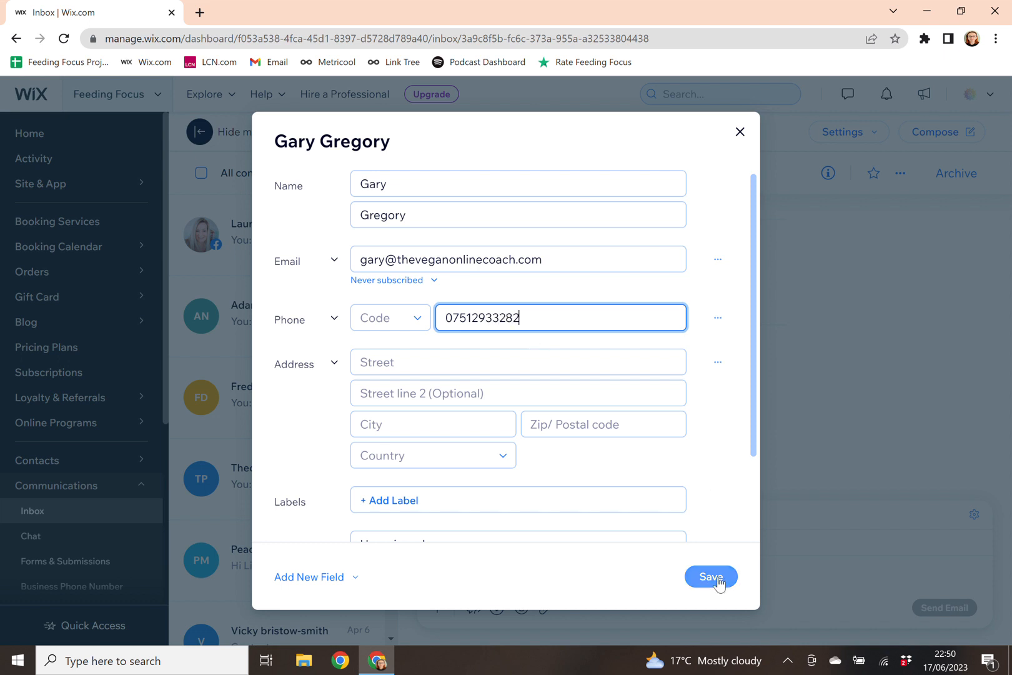
pyautogui.click(711, 576)
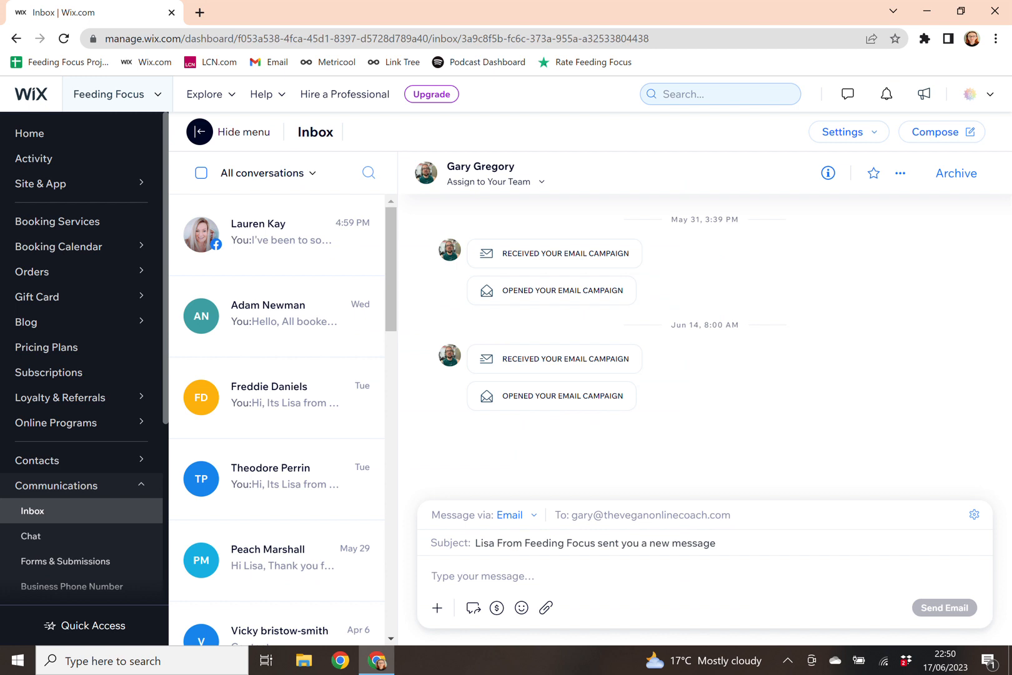
pyautogui.click(510, 515)
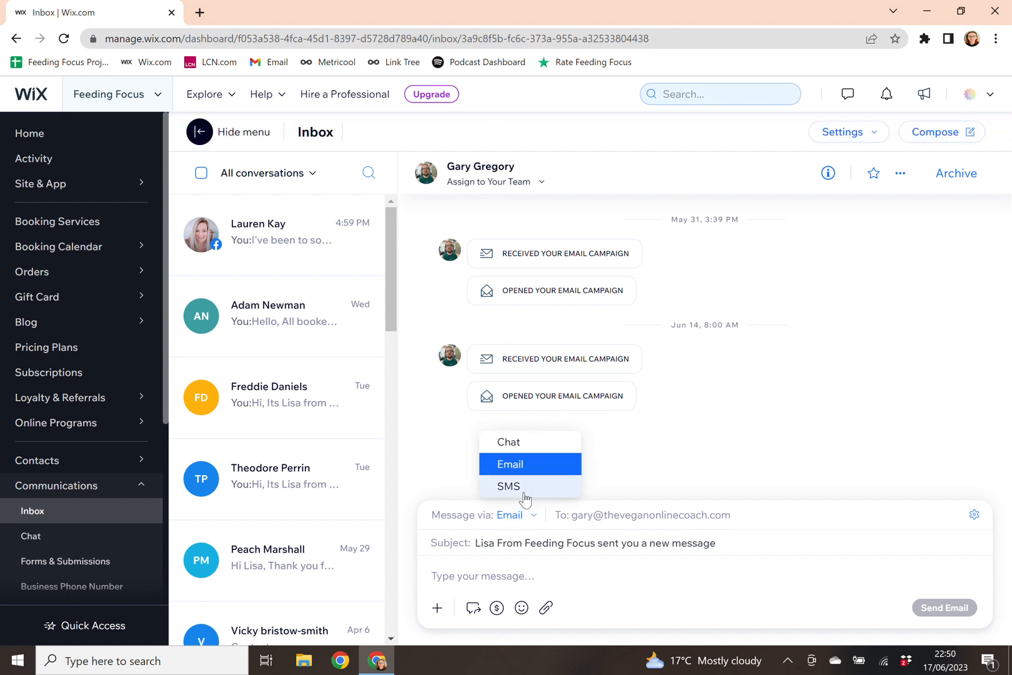
pyautogui.click(508, 485)
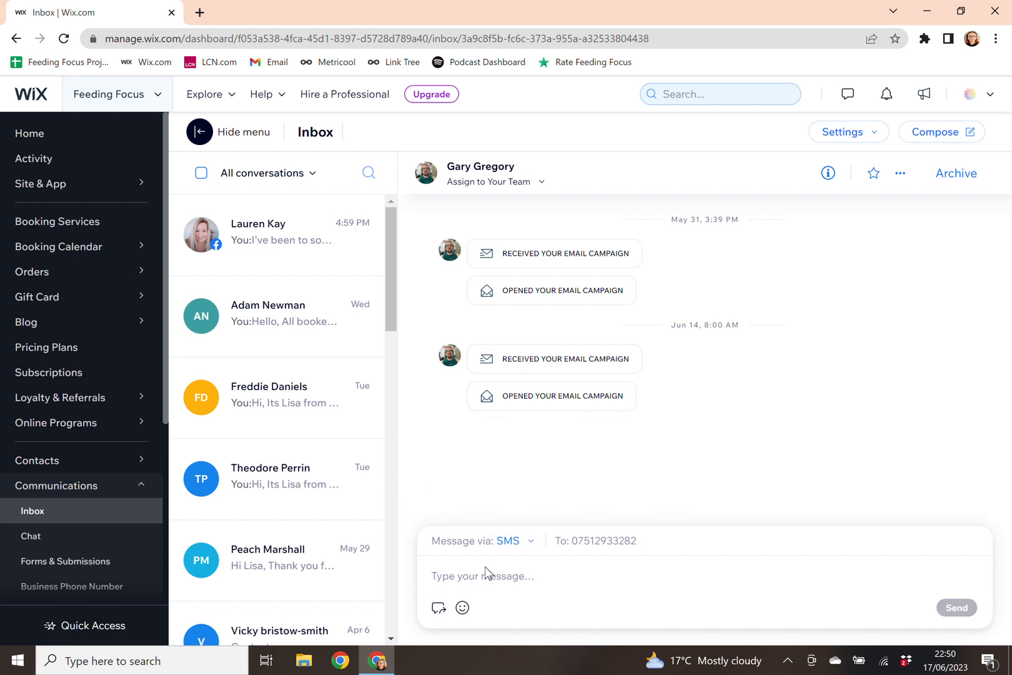
pyautogui.write('Te')
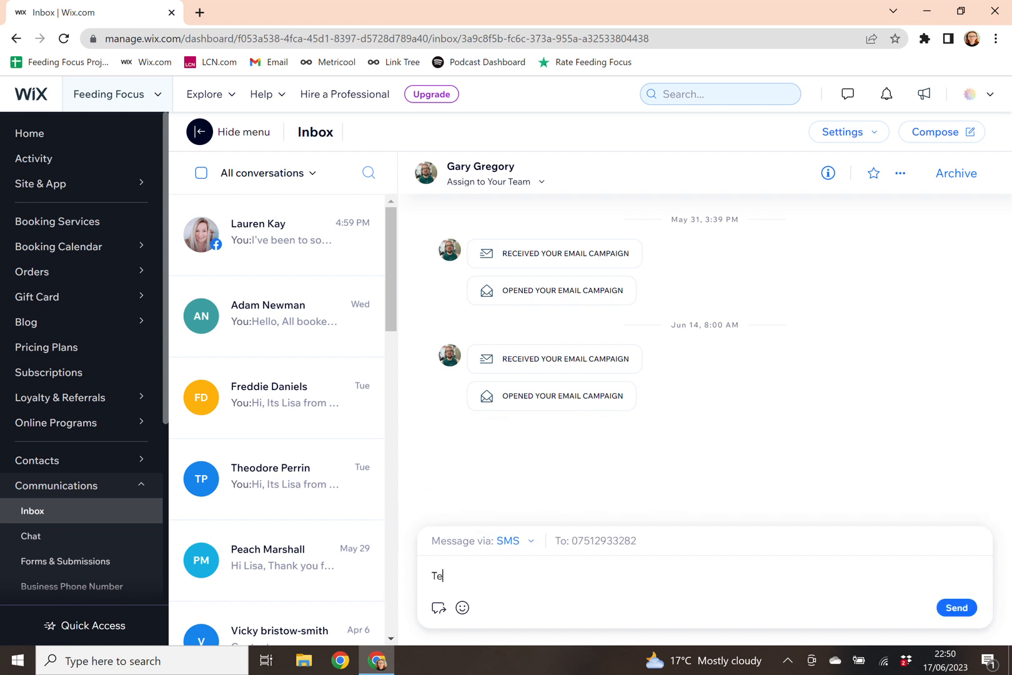
pyautogui.write('st')
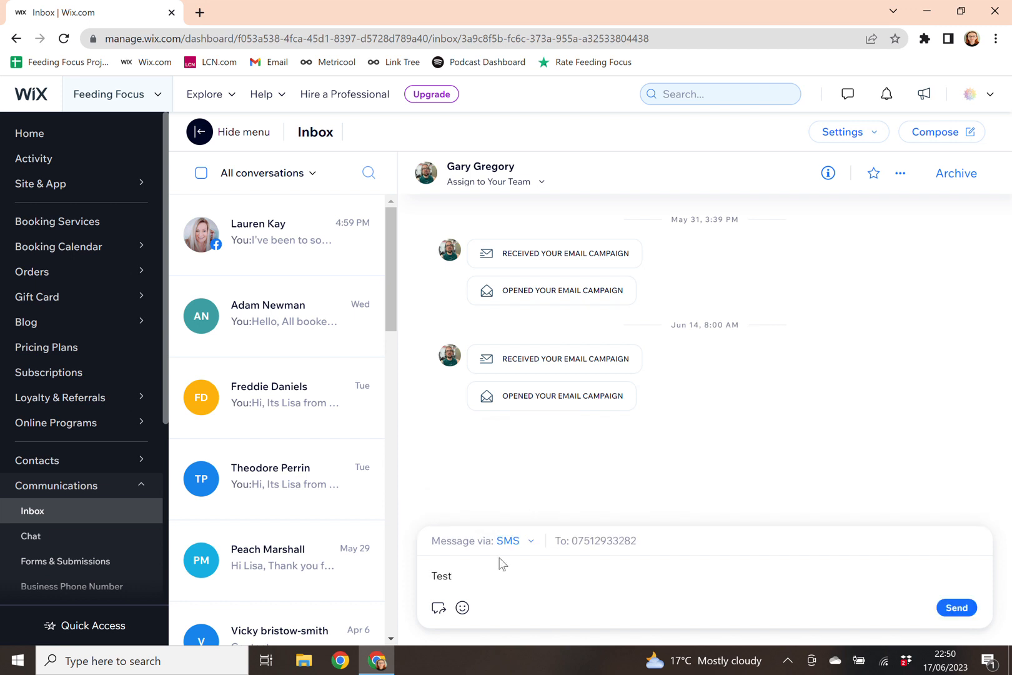
pyautogui.moveTo(957, 608)
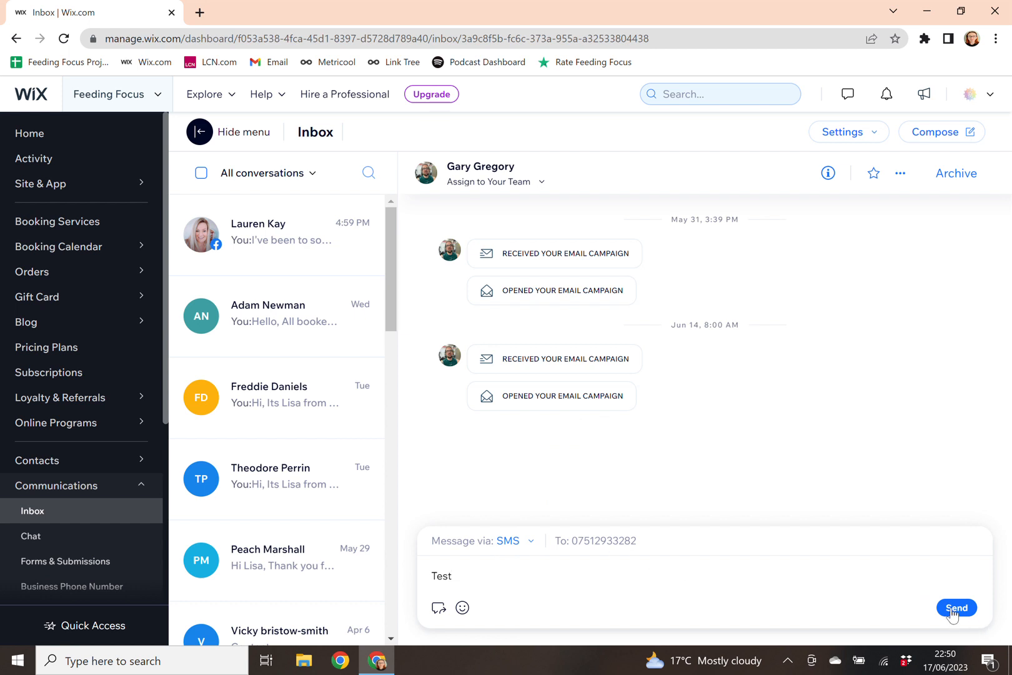
pyautogui.click(957, 608)
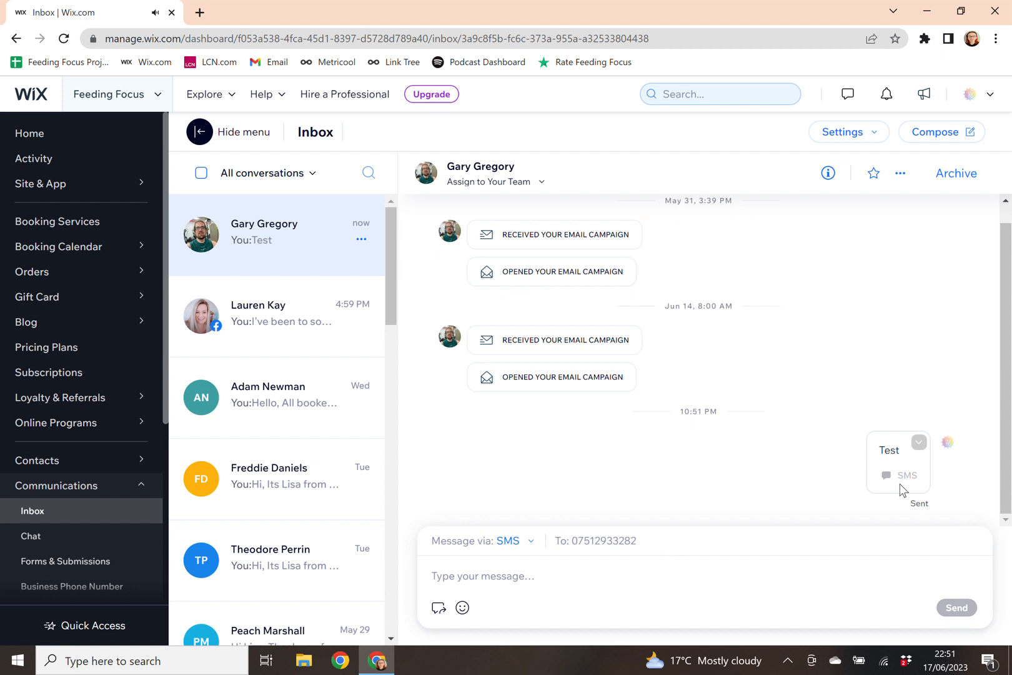
pyautogui.moveTo(653, 478)
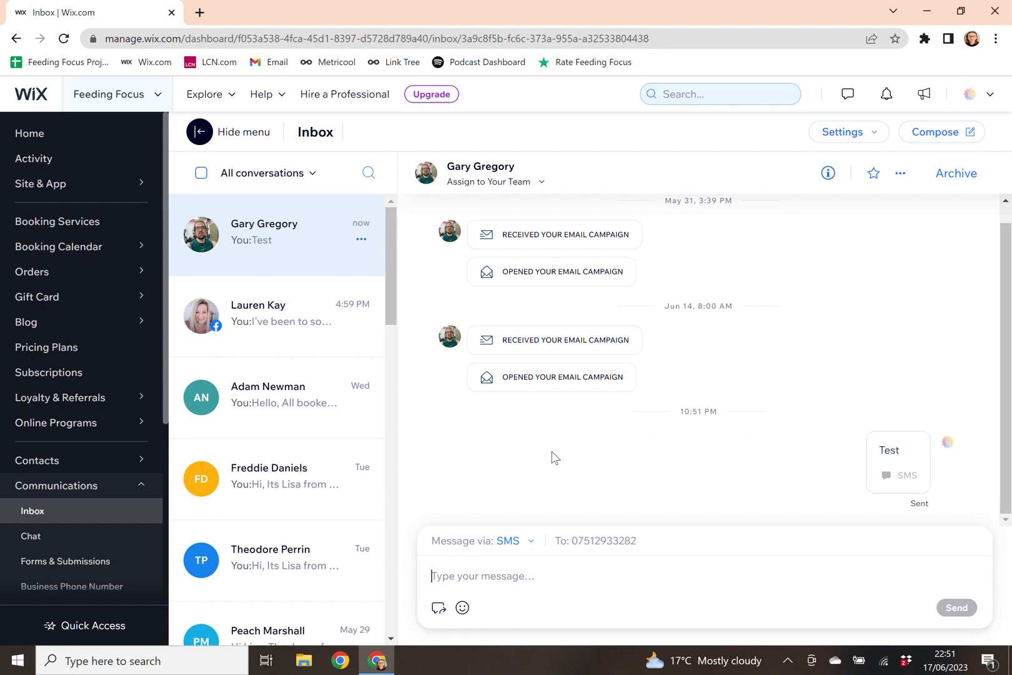
pyautogui.moveTo(676, 462)
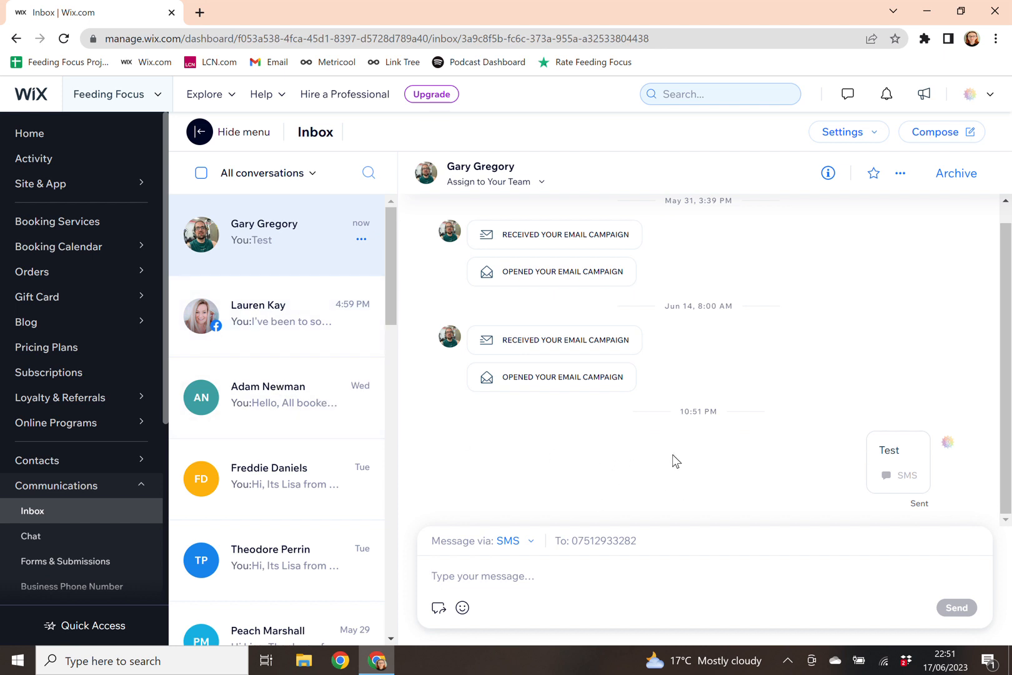
pyautogui.moveTo(698, 432)
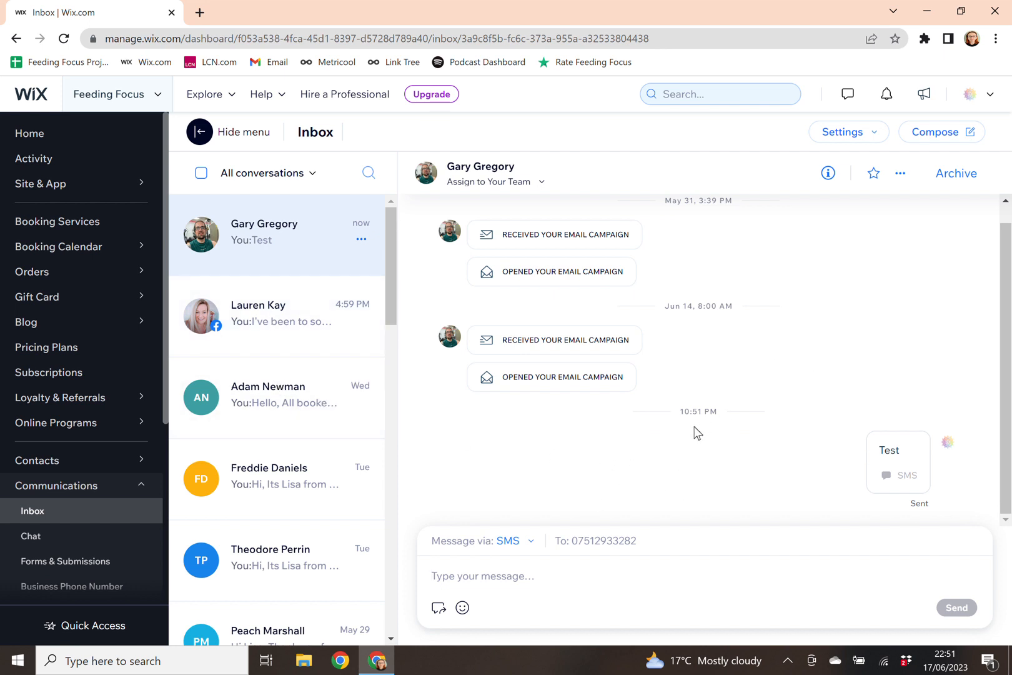
pyautogui.moveTo(588, 480)
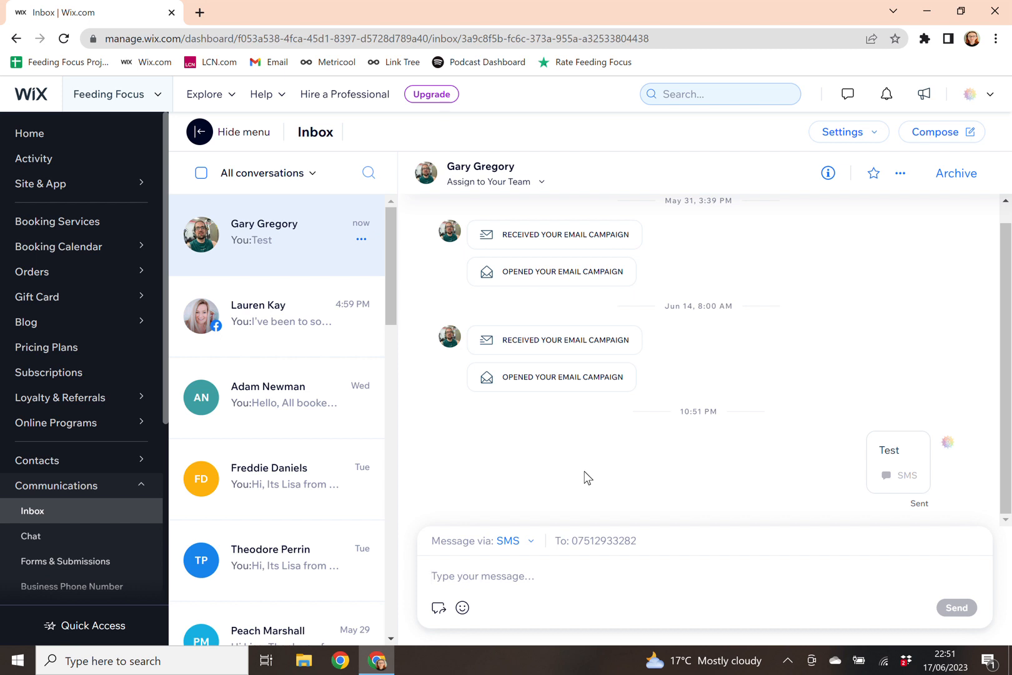
pyautogui.moveTo(637, 465)
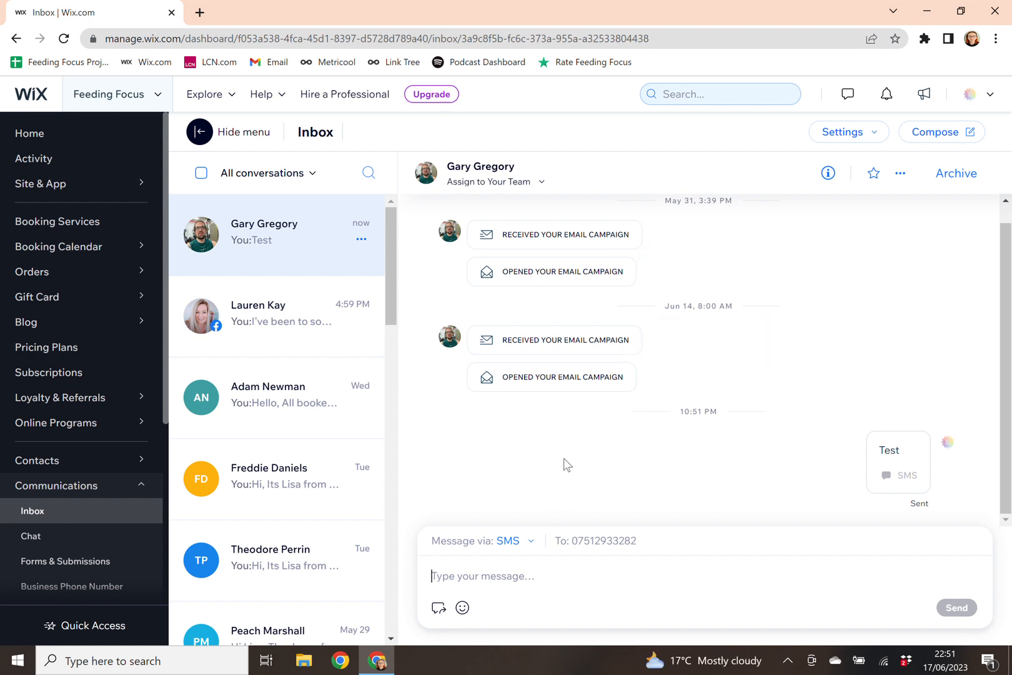
pyautogui.moveTo(552, 510)
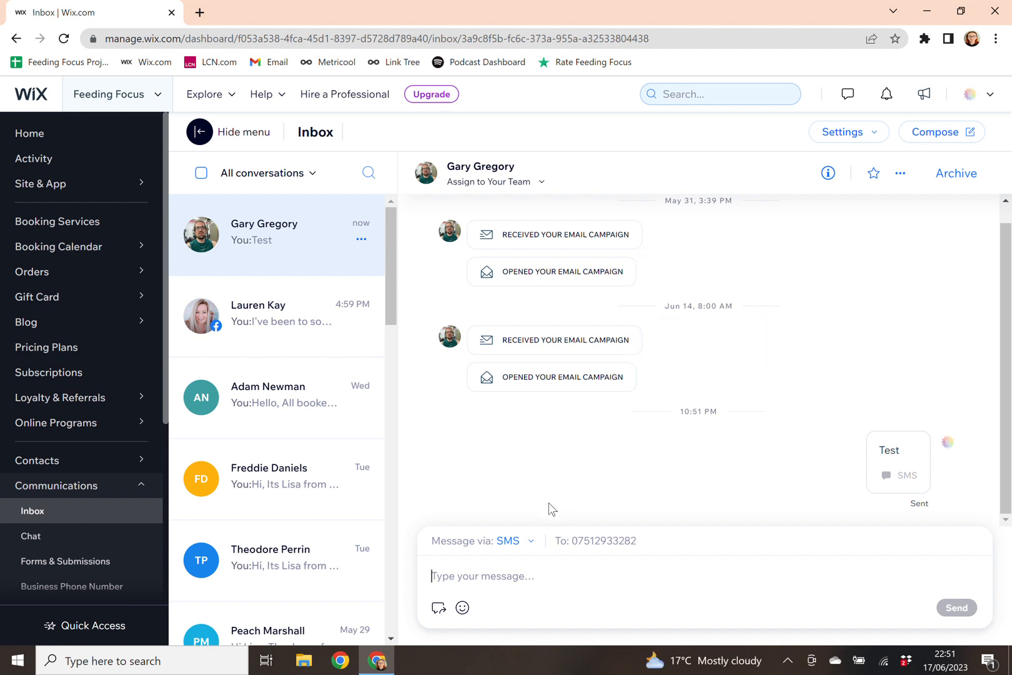
pyautogui.moveTo(558, 482)
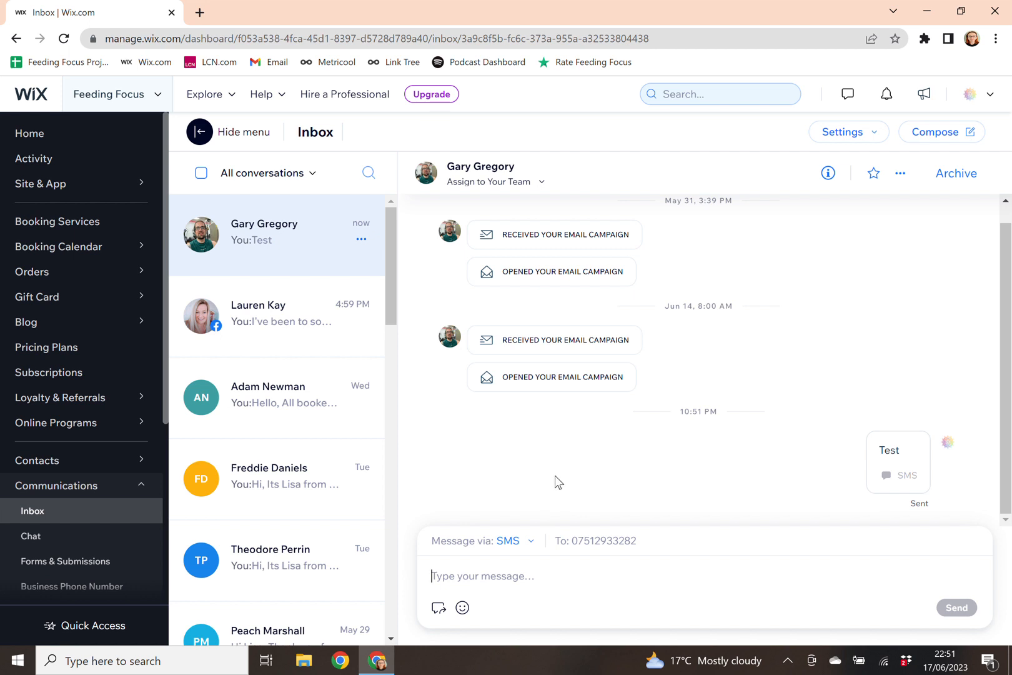
pyautogui.moveTo(534, 490)
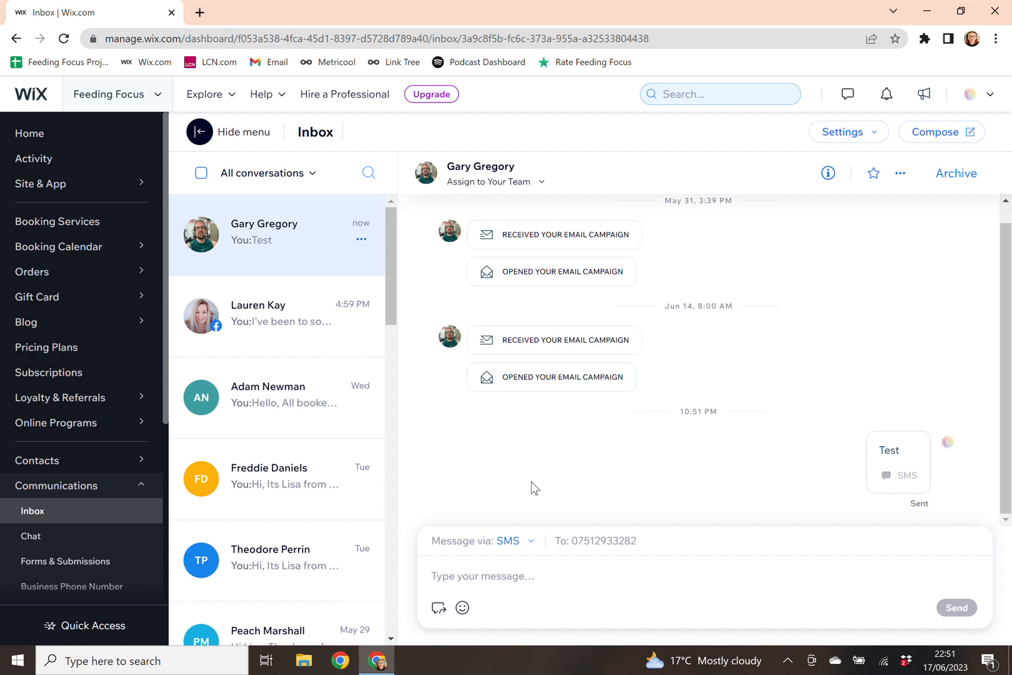
pyautogui.moveTo(60, 302)
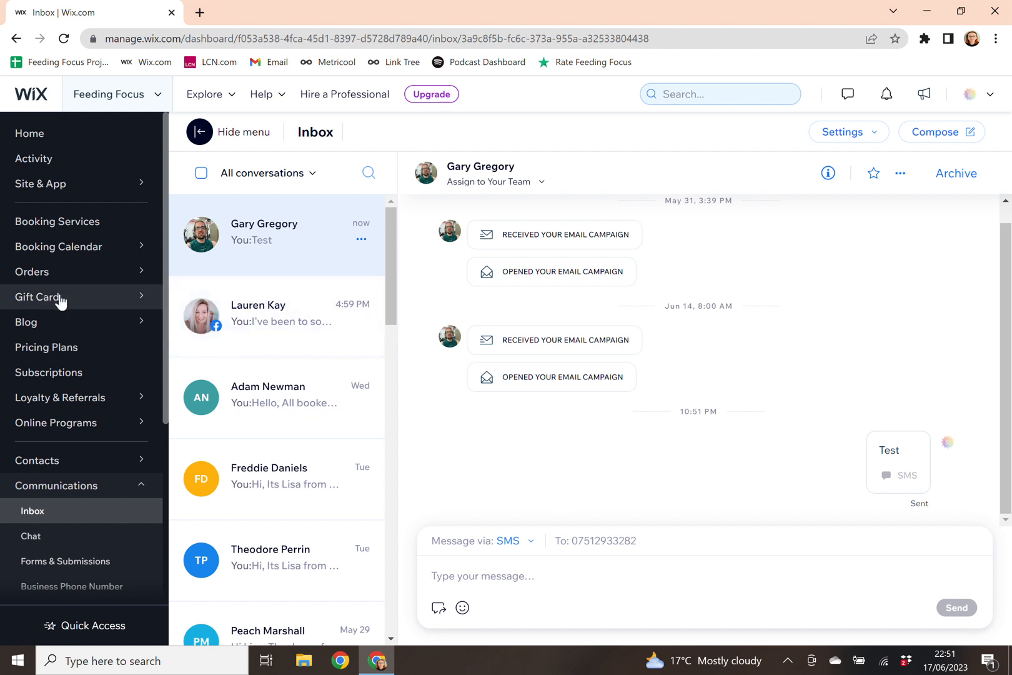
pyautogui.moveTo(14, 259)
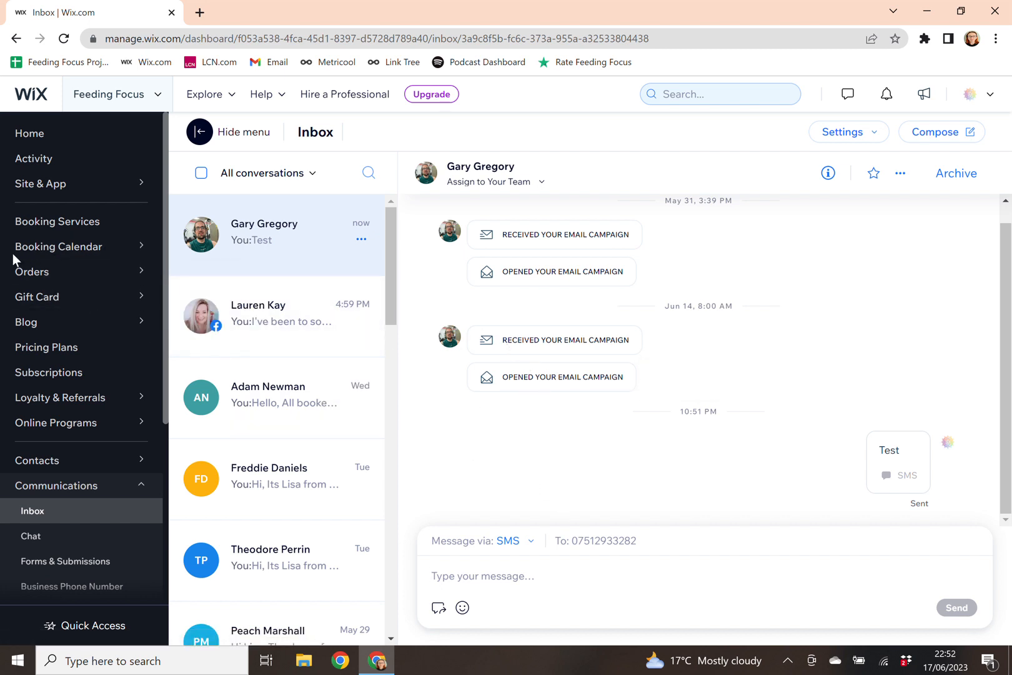